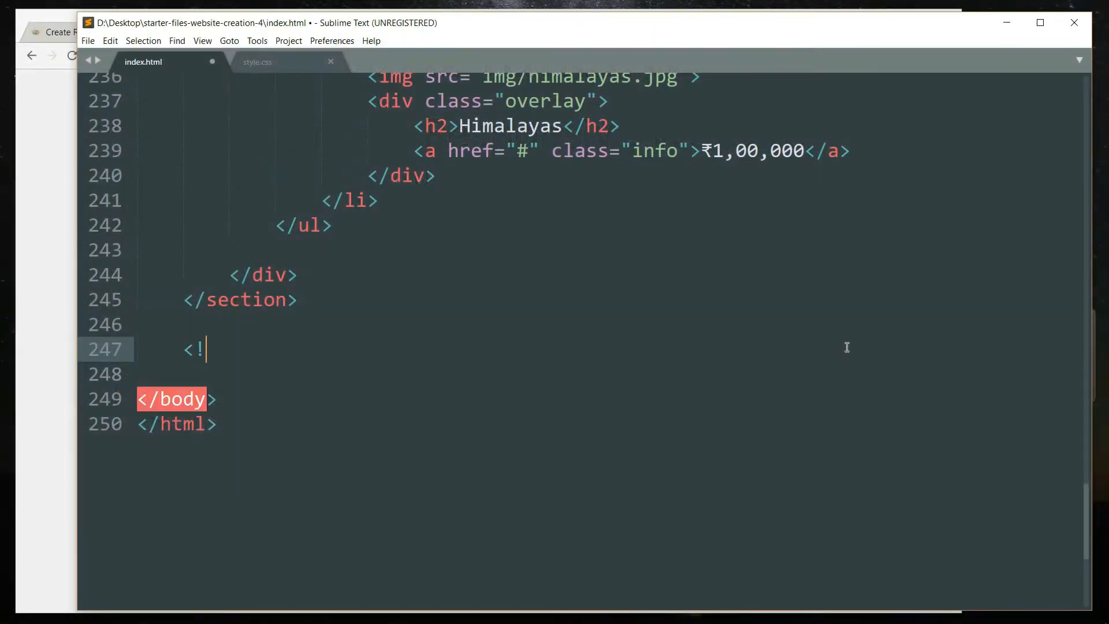
- Write an 'Other Issues Section' comment and a section with class wrapper text-dark, id other-issues
type("-- Other Issues")
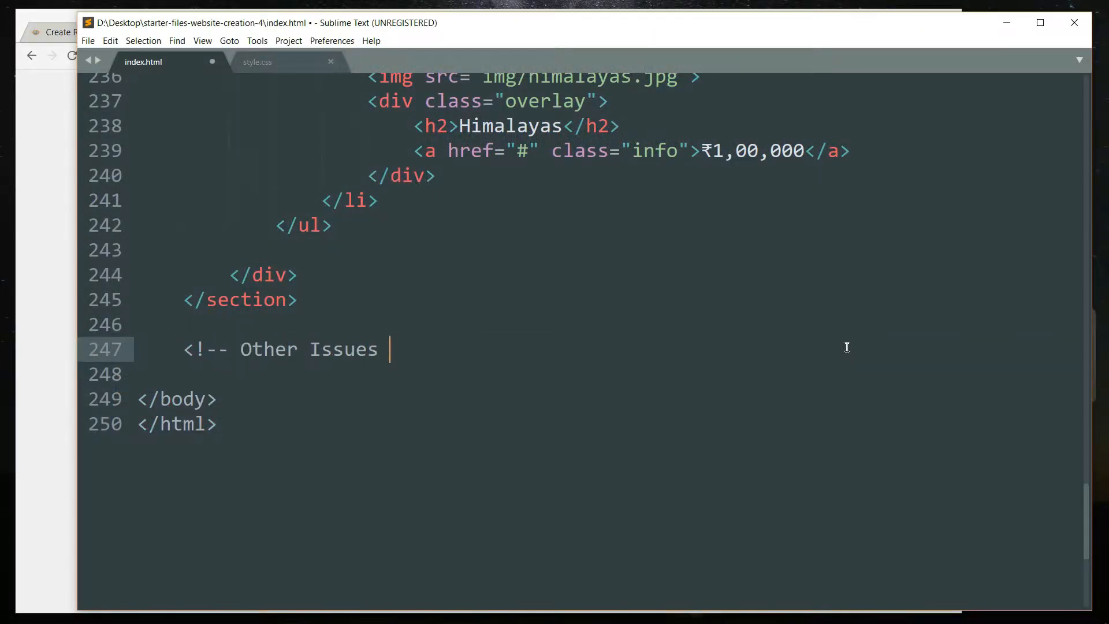
type("Section -->")
type("<")
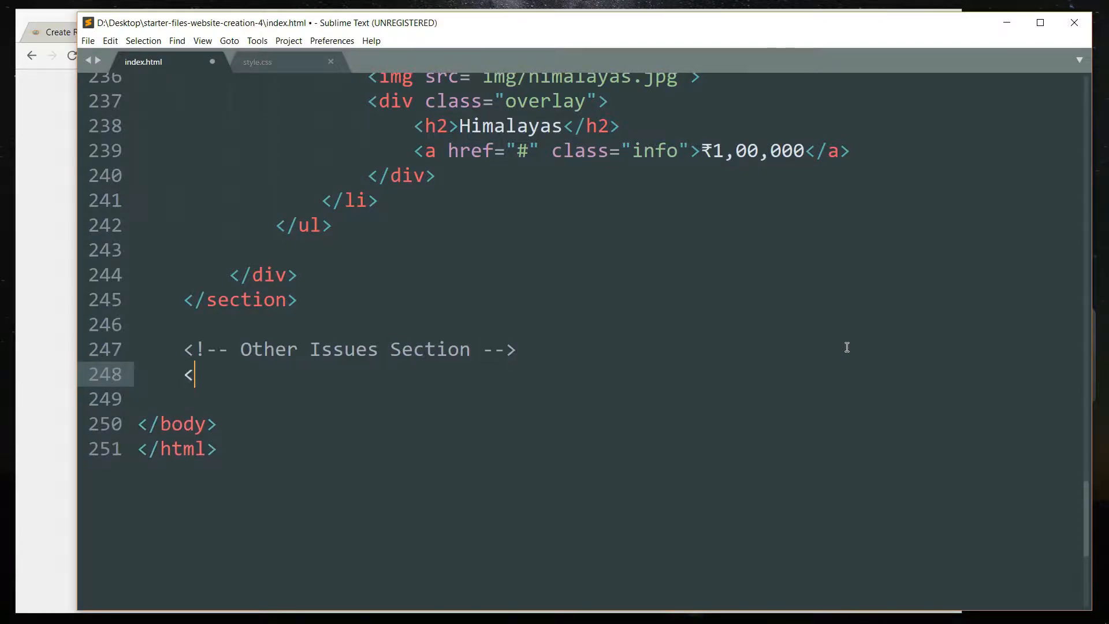
type("section>")
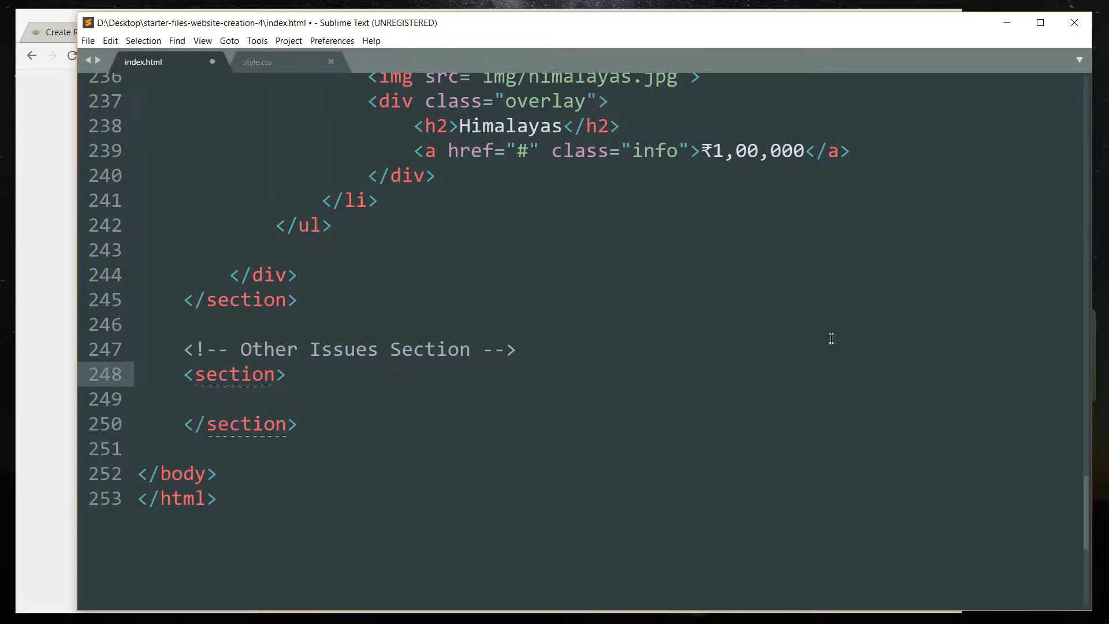
type("class=\"\"")
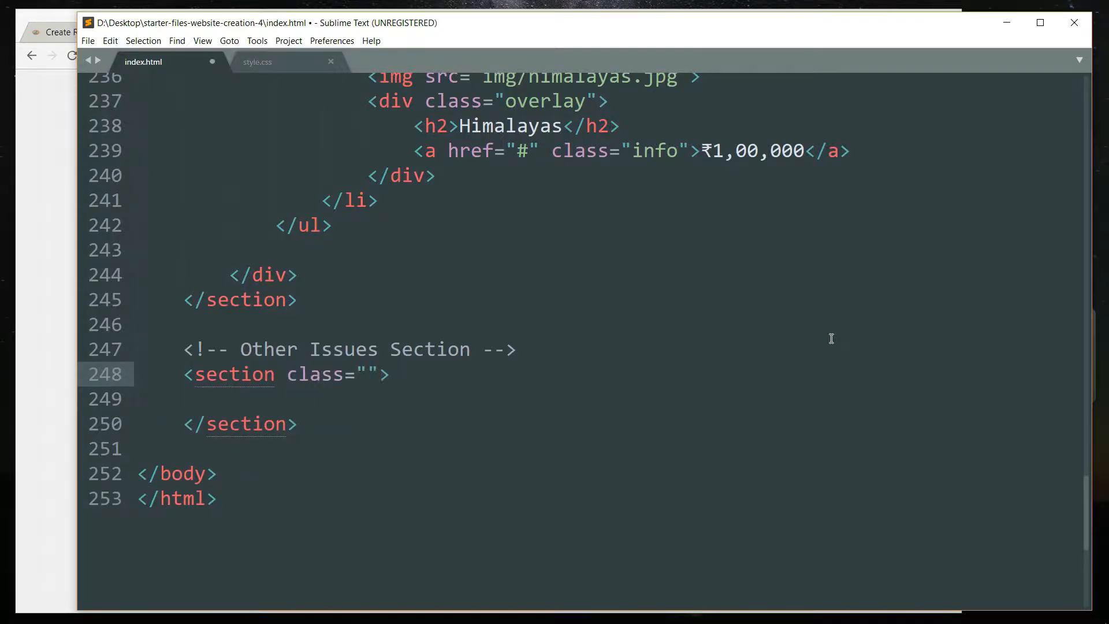
type("wrapper")
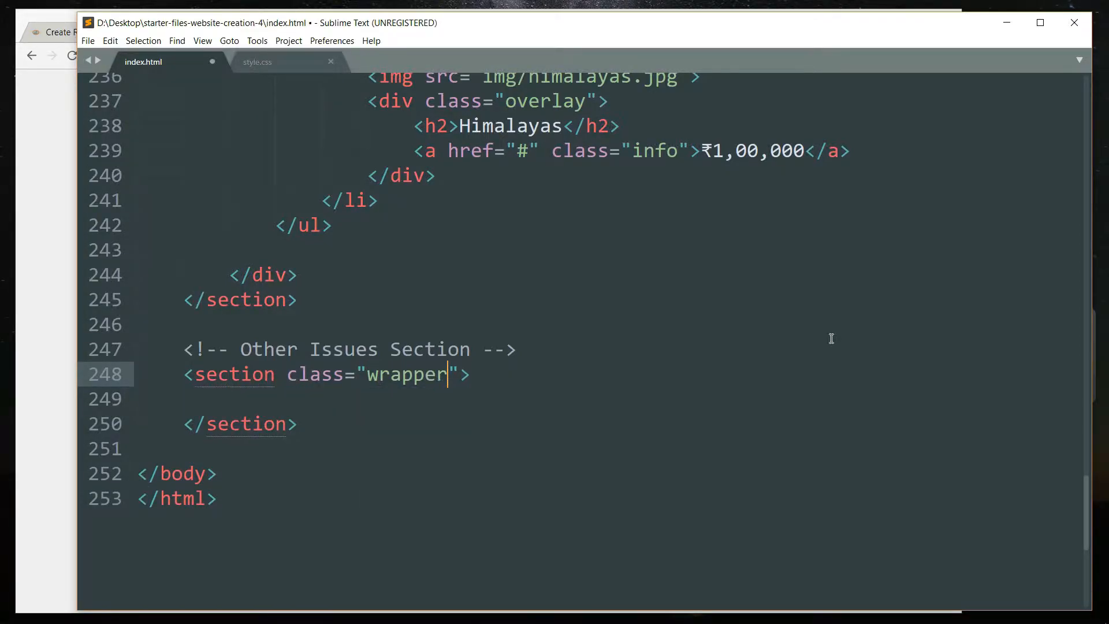
type("text-dark")
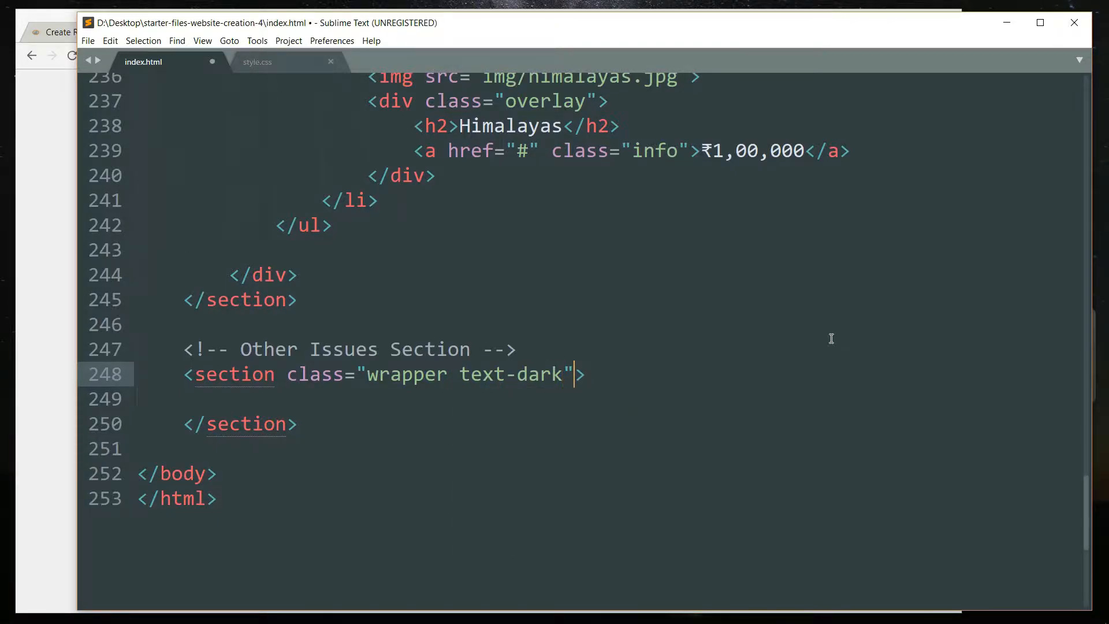
type("id=\"oth")
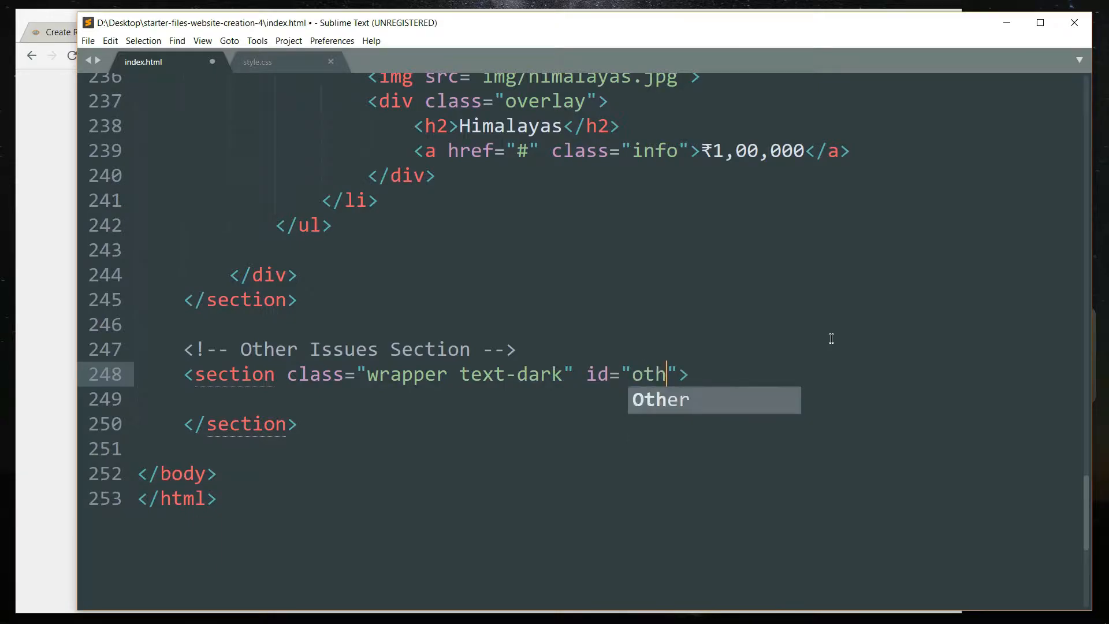
type("er-issu")
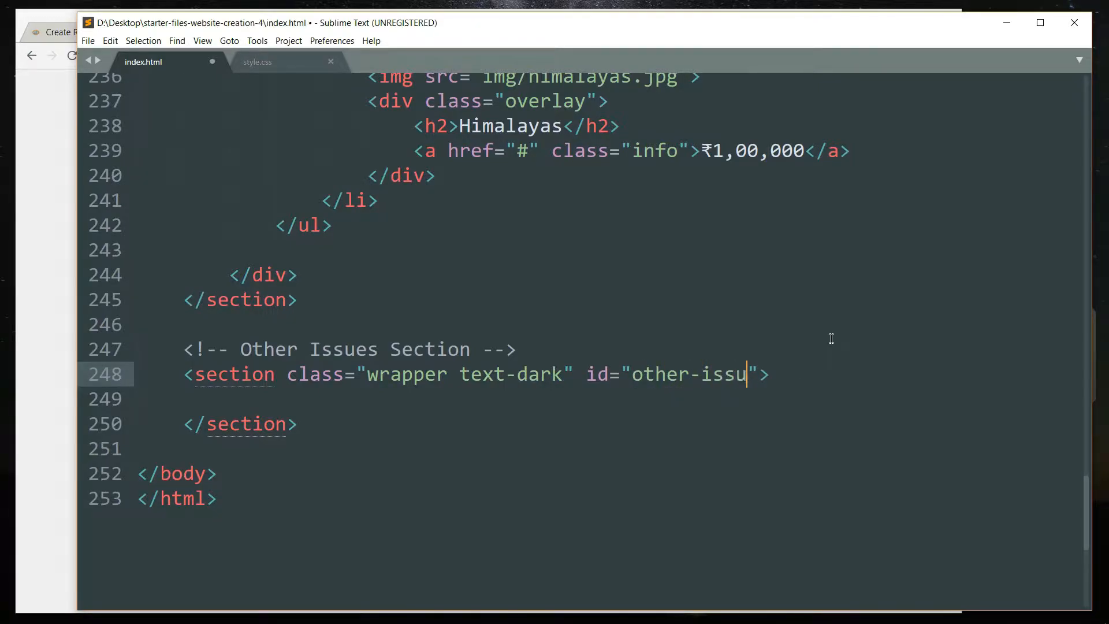
type("es")
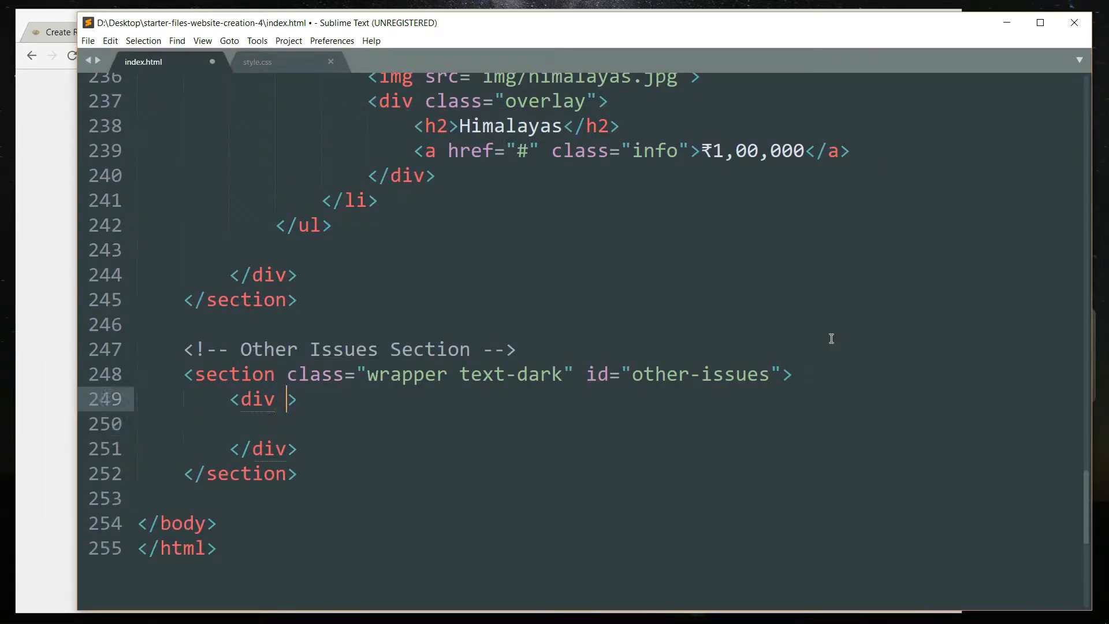
- Give the inner div the classes d-flex-c container
type("class=\"d-\"")
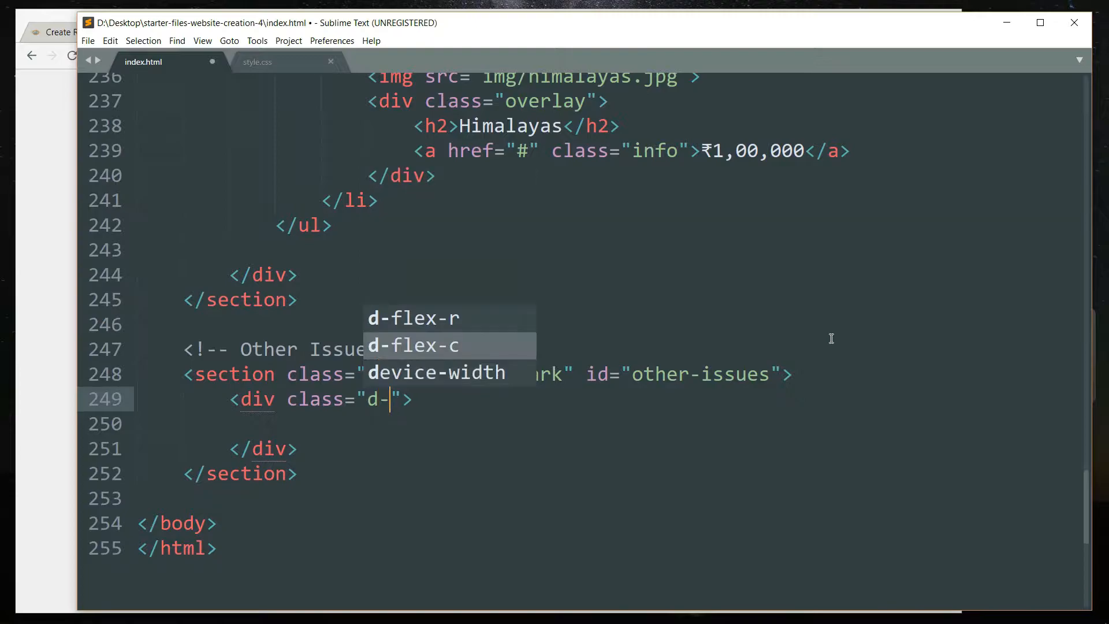
type("flex-")
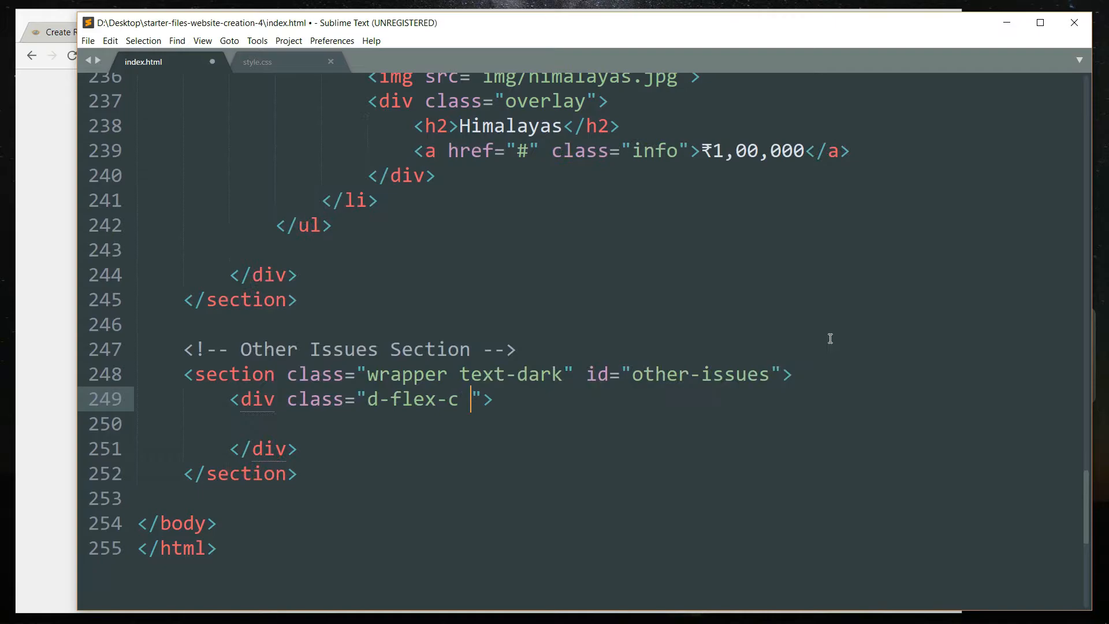
type("container")
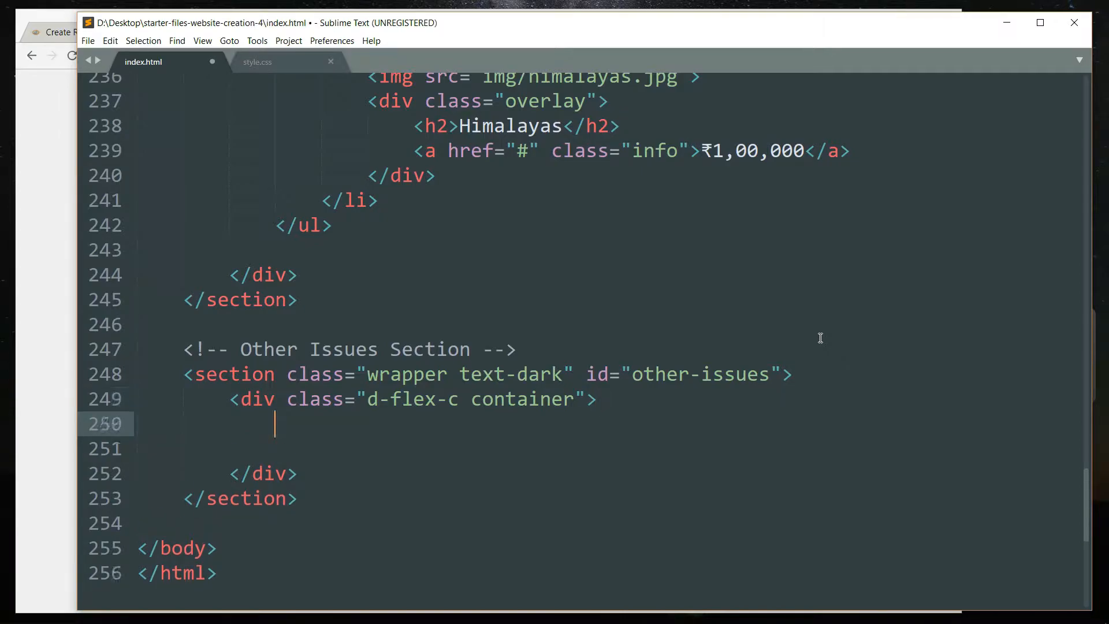
- Add a Title comment and a text-center my-2 div holding an empty h6
type("<!-- Ti")
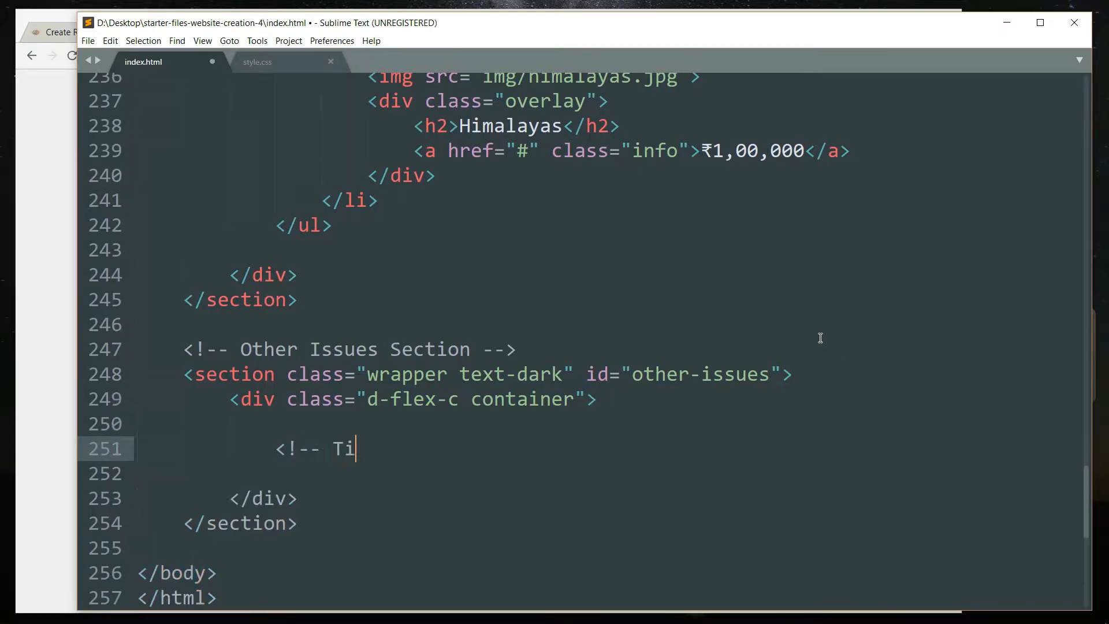
type("tle -->")
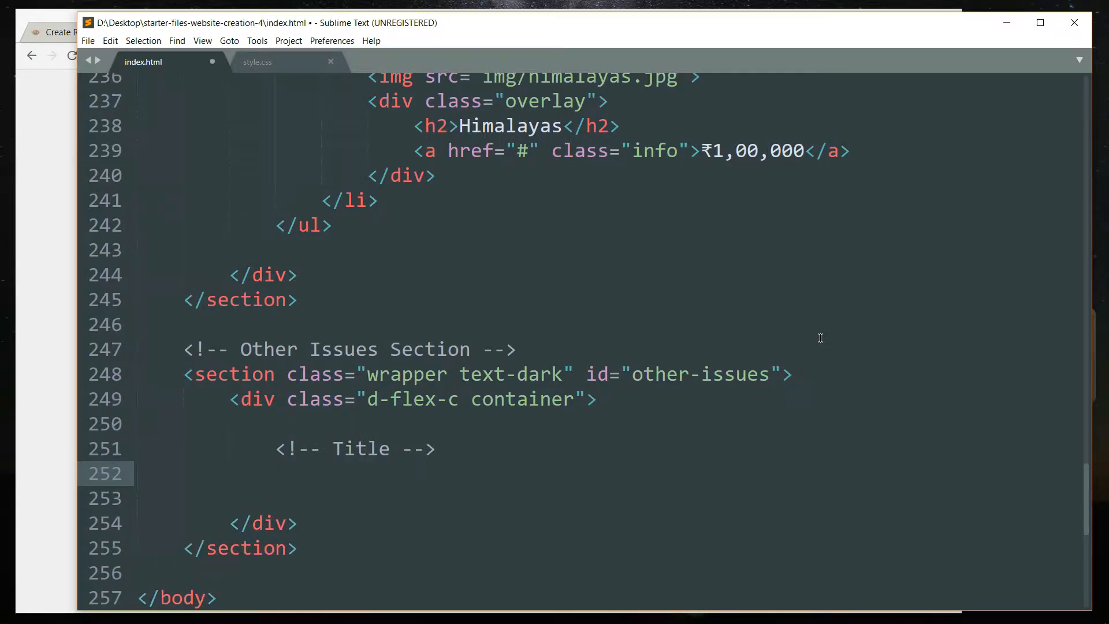
type("<div>")
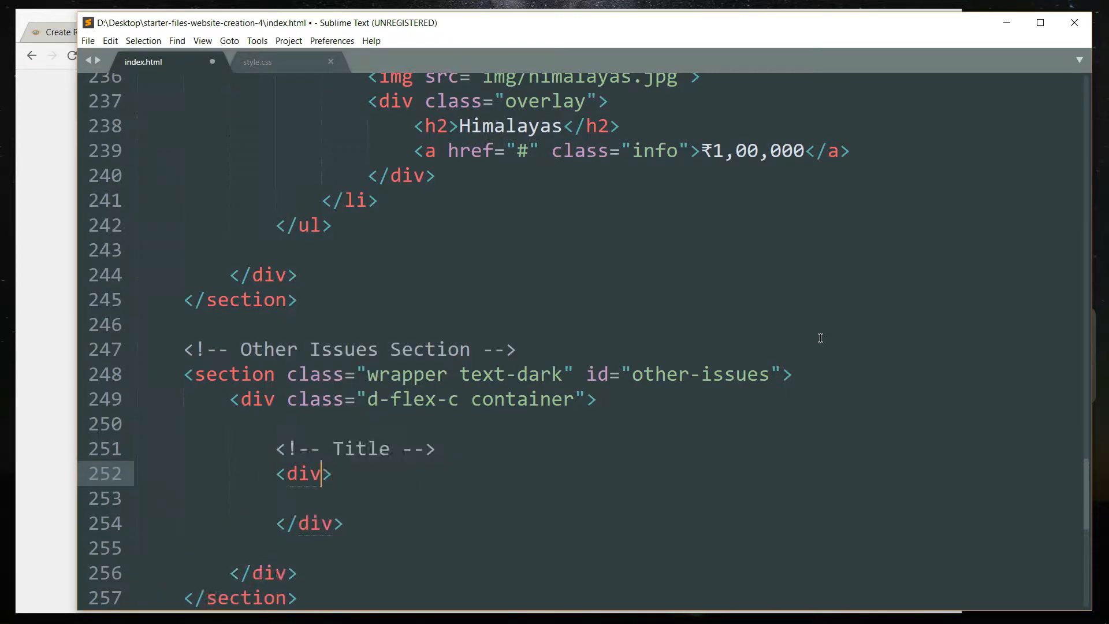
type("class=\"text-center")
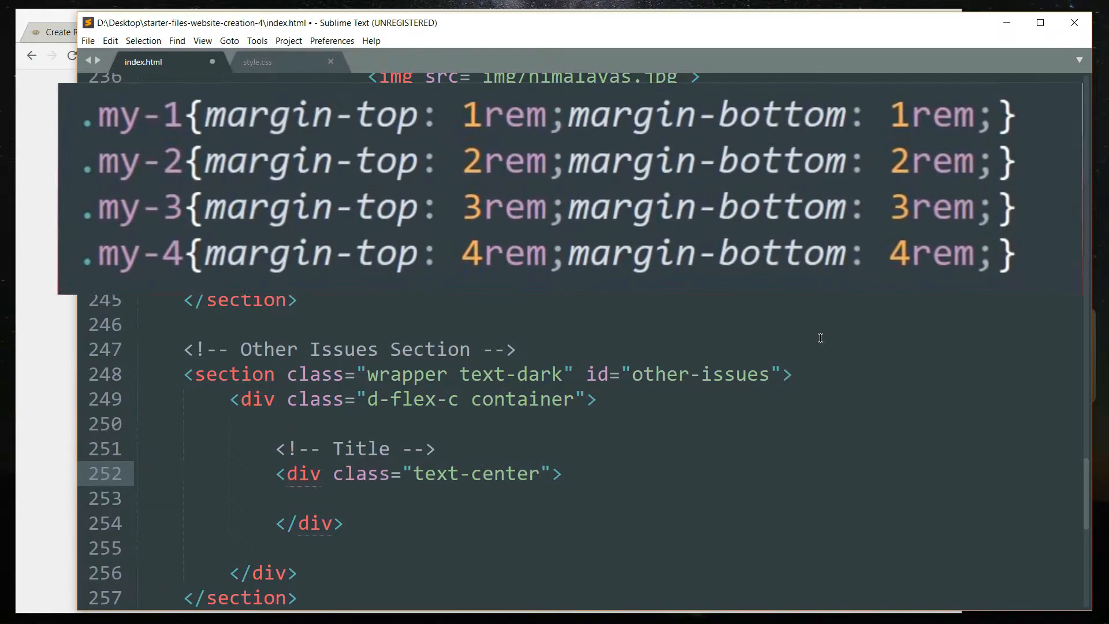
type("my-2")
left_click(609, 499)
type("<h6></h6>")
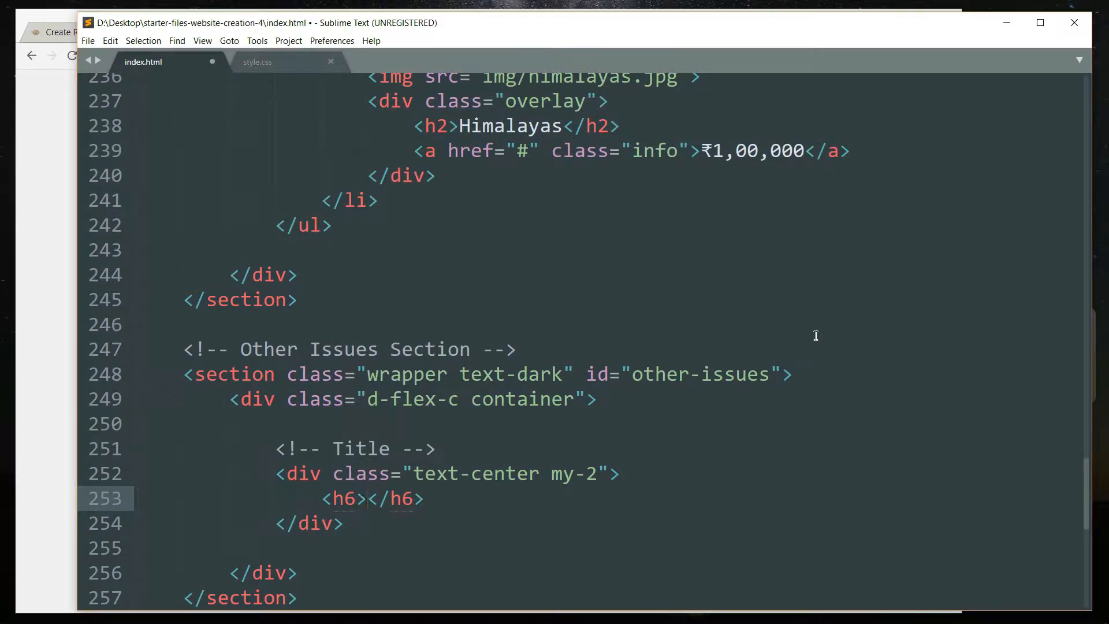
mouse_move(825, 296)
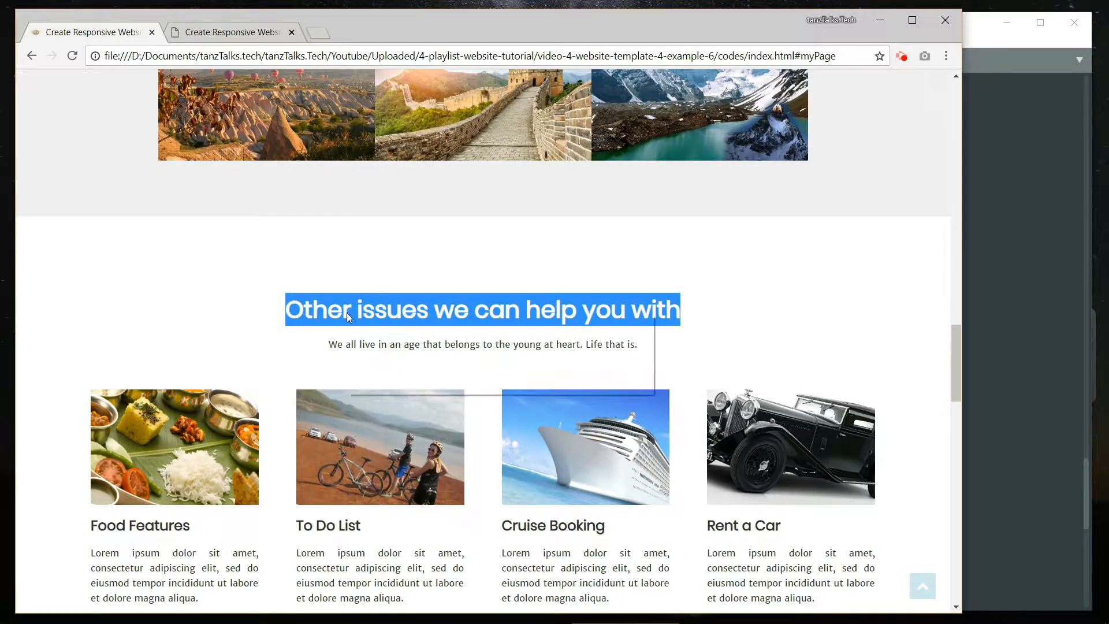
- Fill the h6 with the reference heading and add the 'We all live in an age...' tagline paragraph
left_click(283, 32)
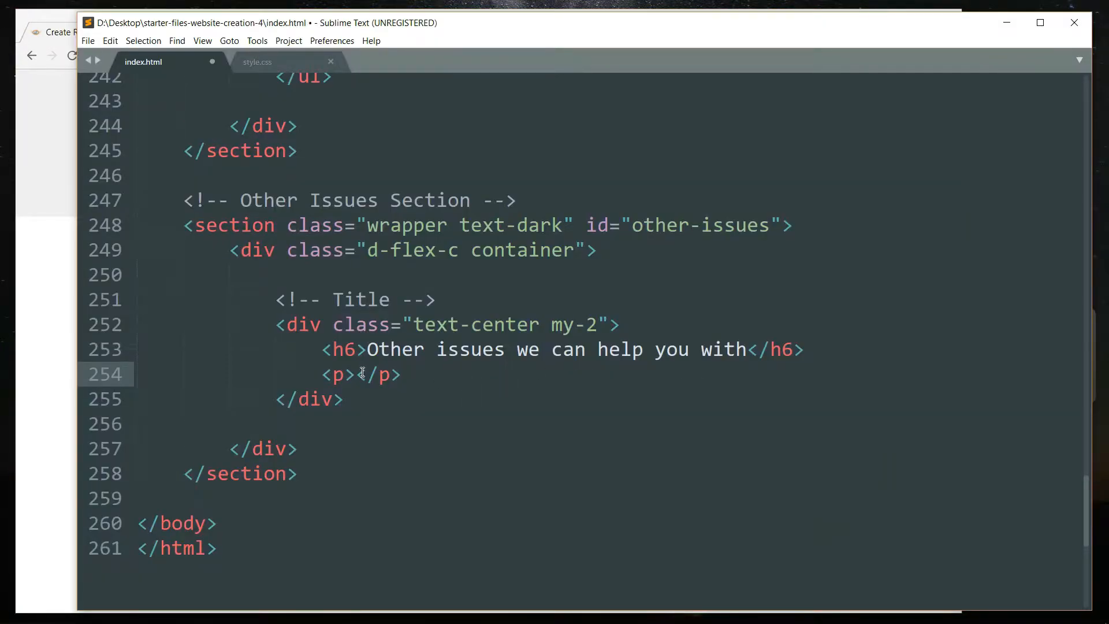
type("We all live in an age that belongs to the young at heart. Life that is.")
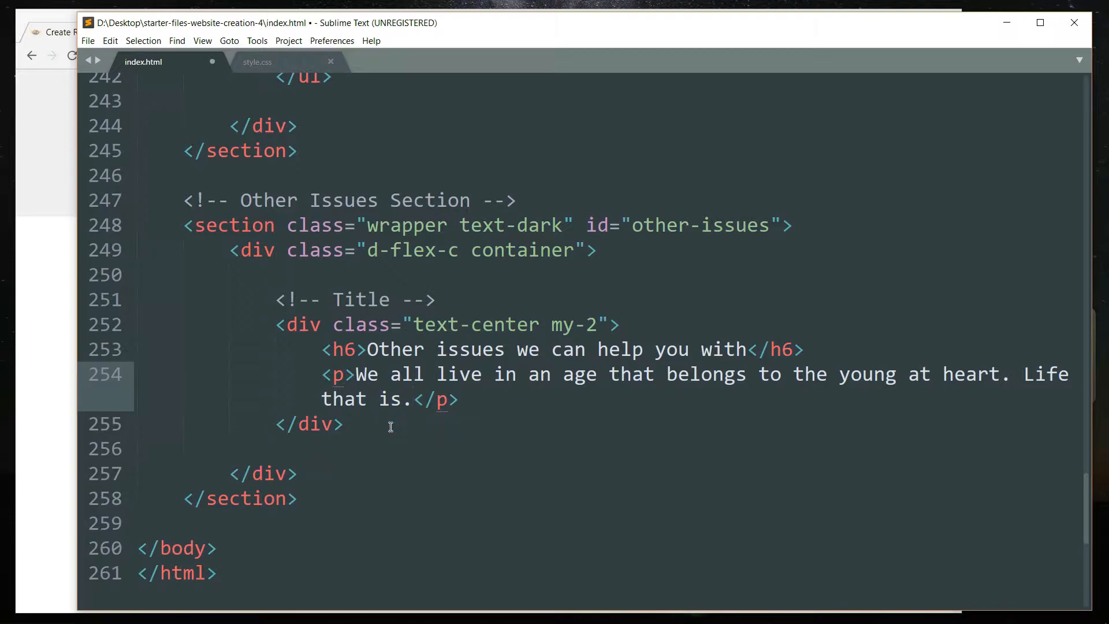
left_click(89, 32)
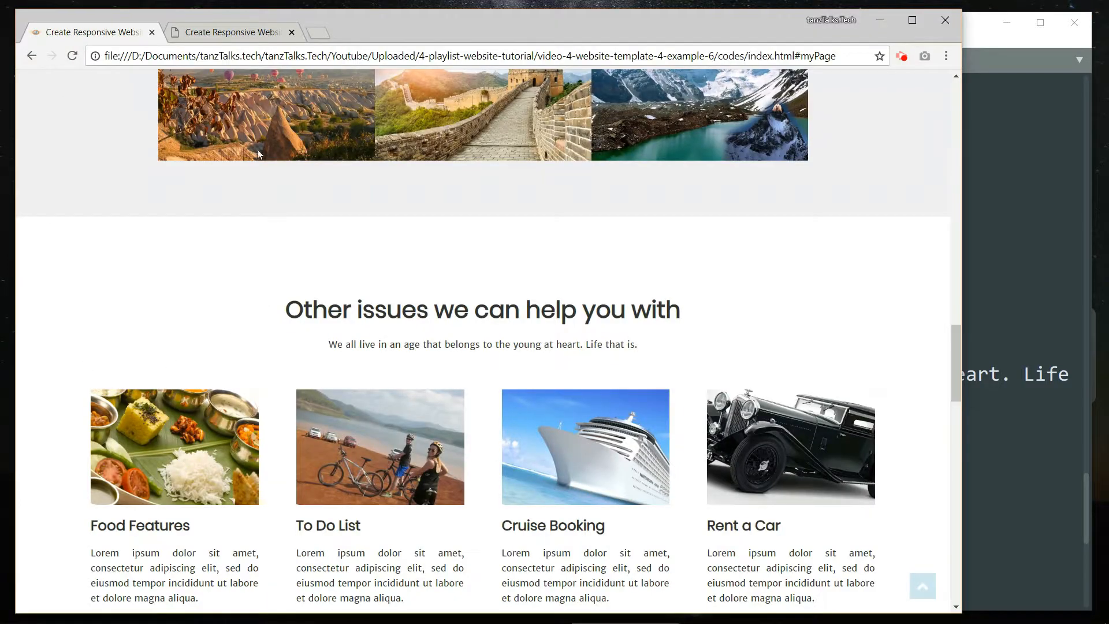
left_click(231, 32)
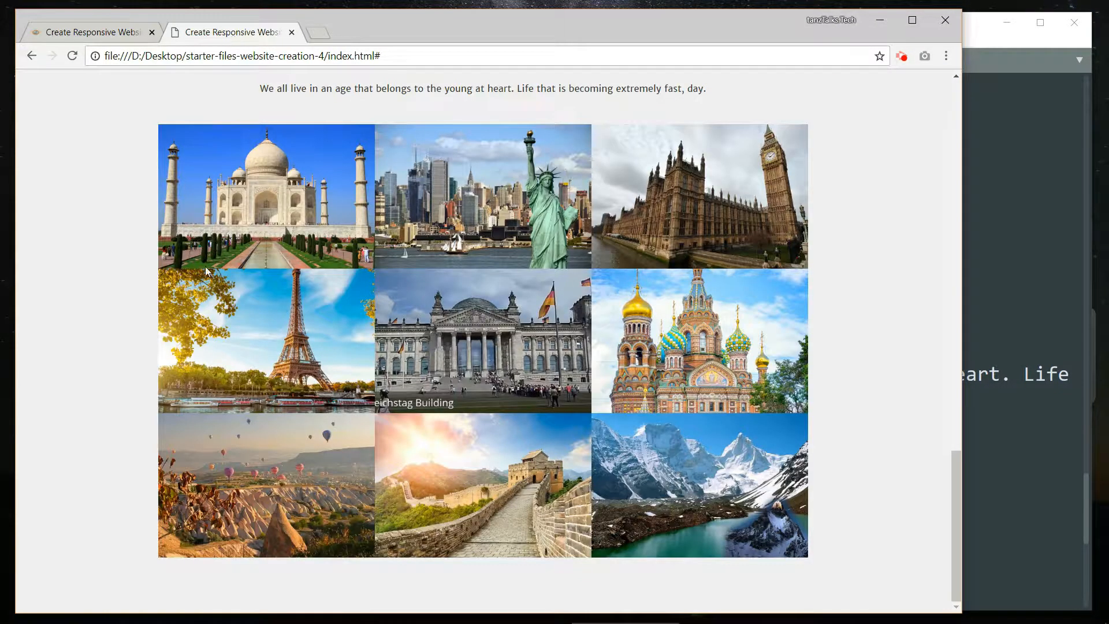
scroll("down", 3)
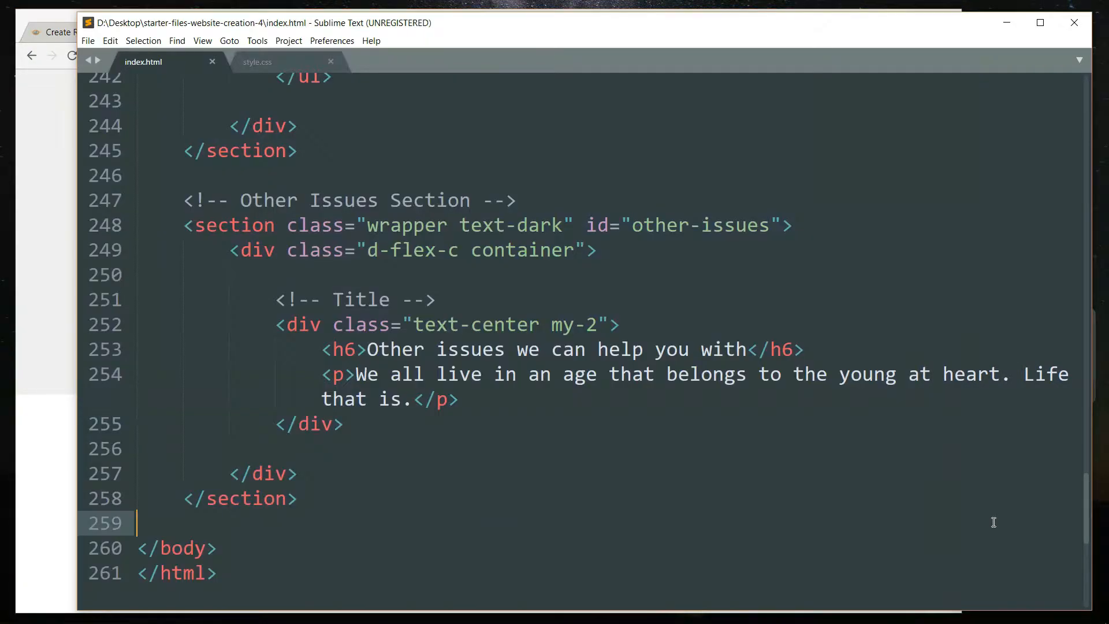
- Add class font-x2 to the h6 heading and preview it against the reference page in Chrome
type("class=\"heading")
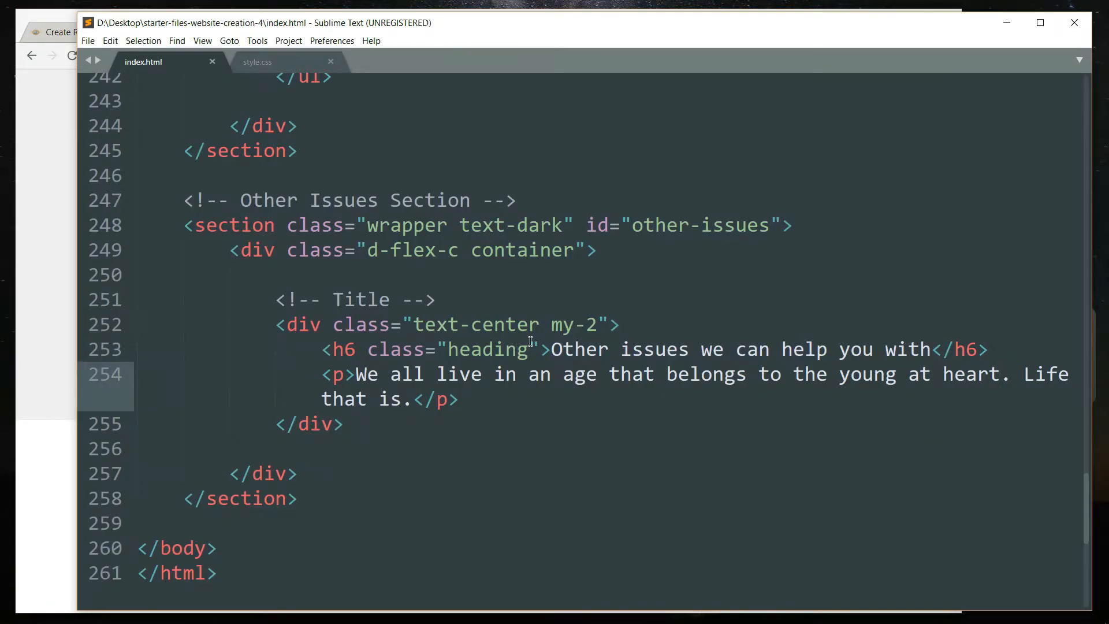
type("font-x")
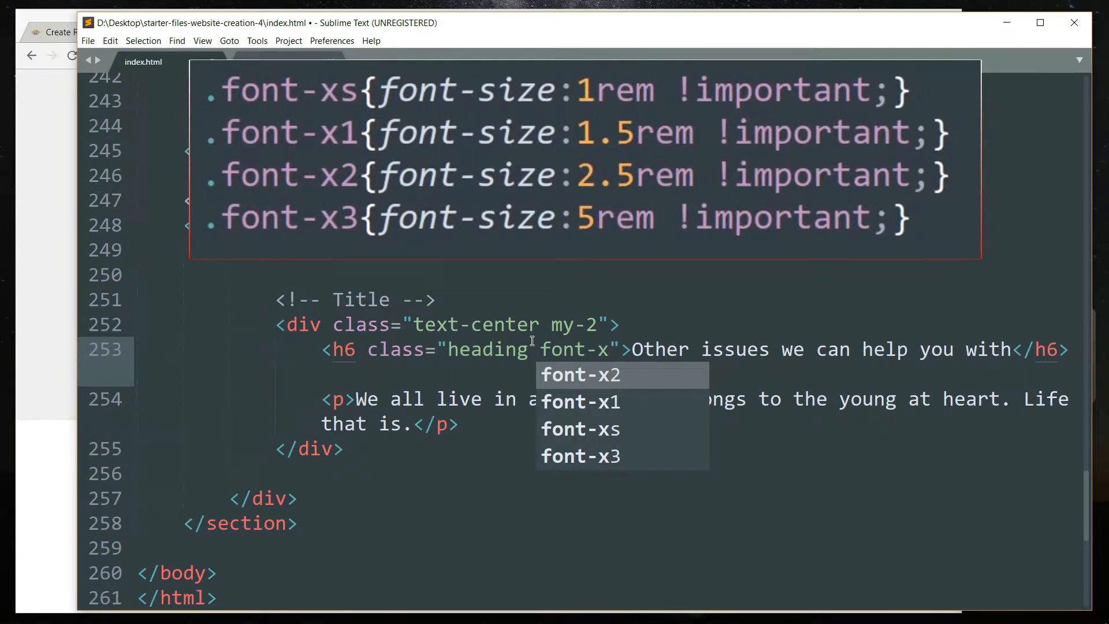
left_click(93, 32)
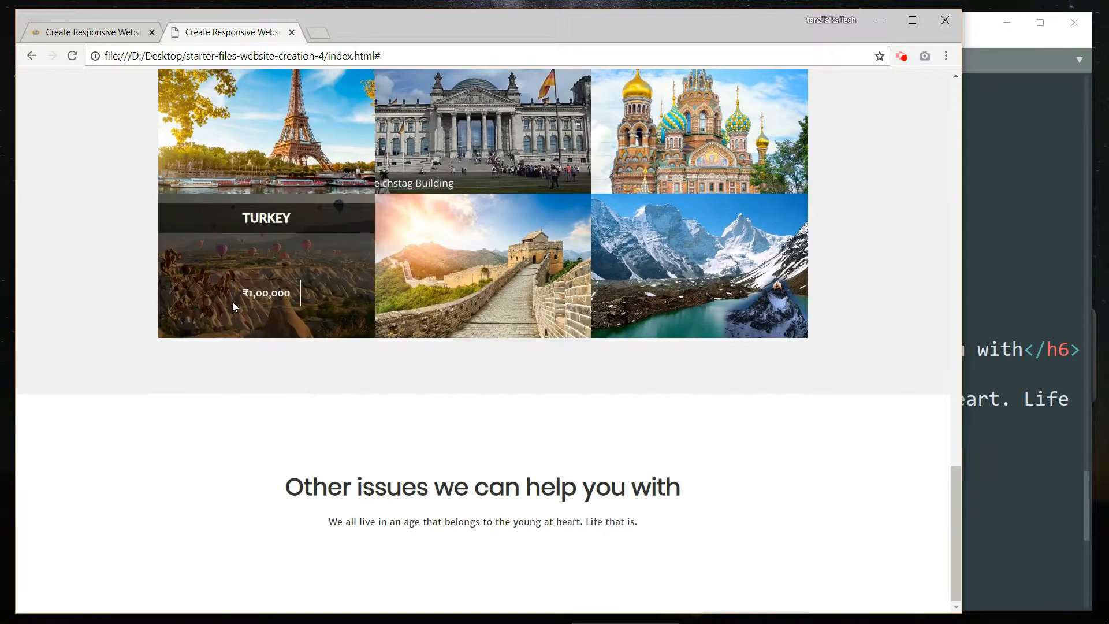
left_click(93, 33)
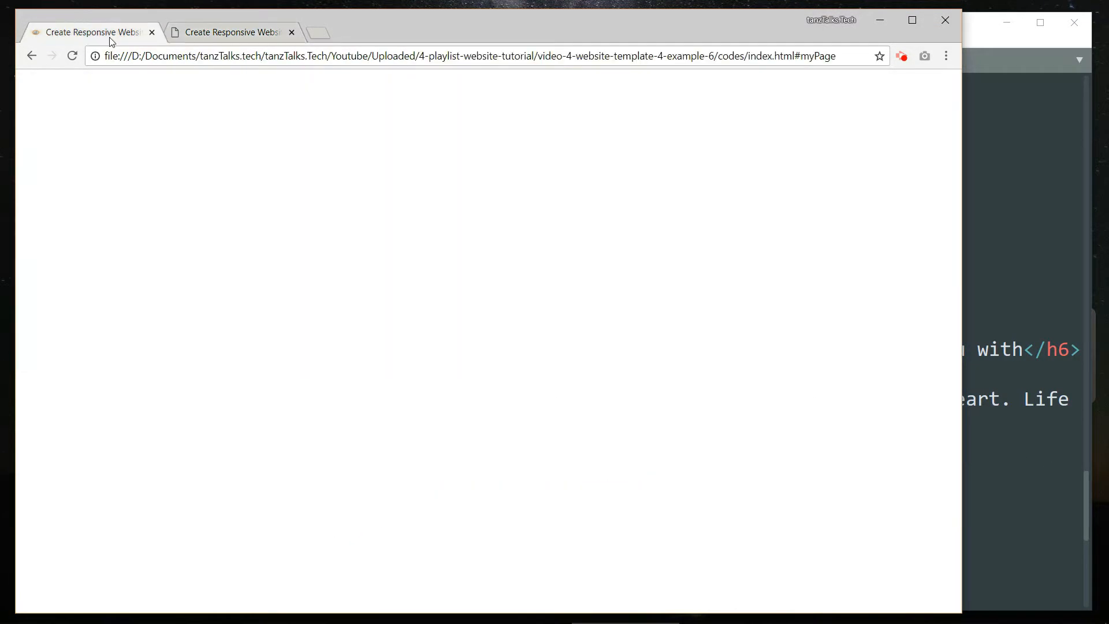
left_click(230, 33)
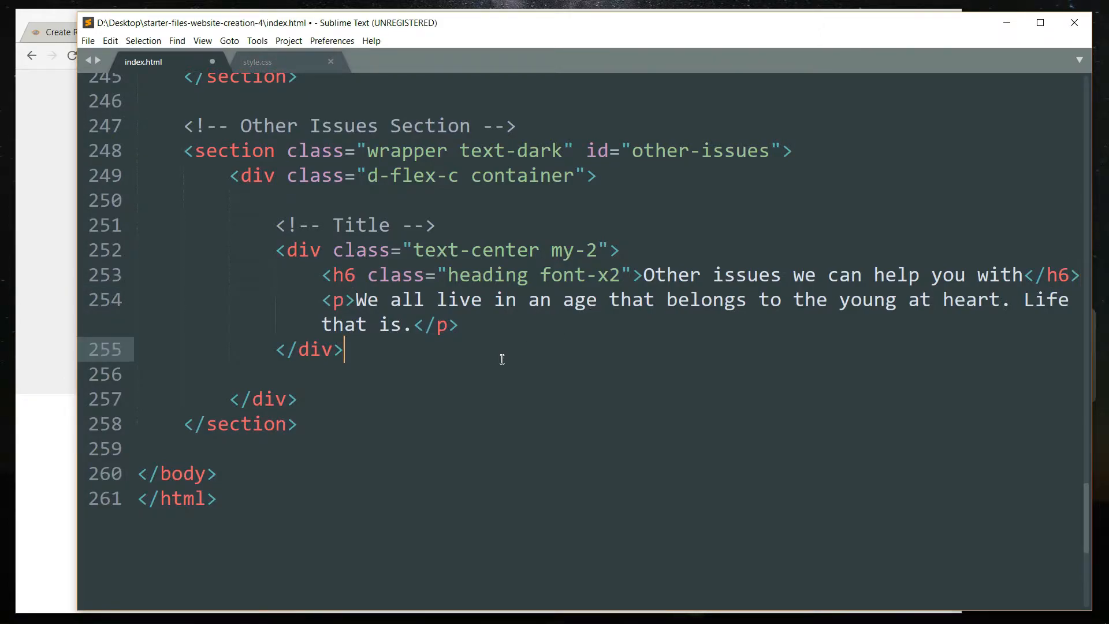
- Add a d-flex-r row div holding an article with classes hover1 mx-2
key("Enter")
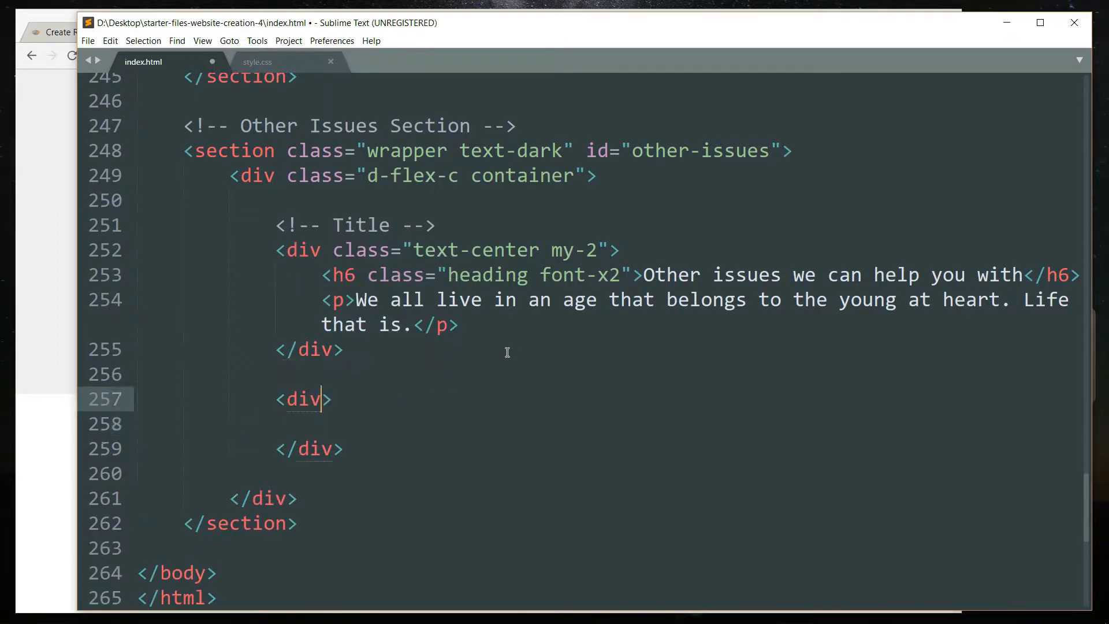
type("class=\"\"")
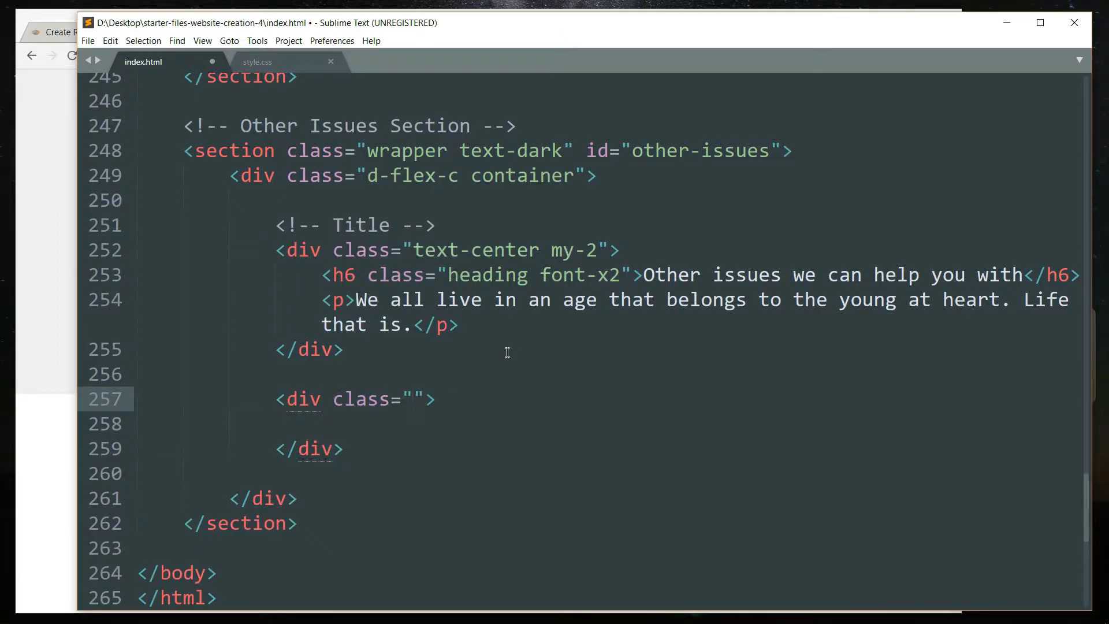
type("d-flex-r")
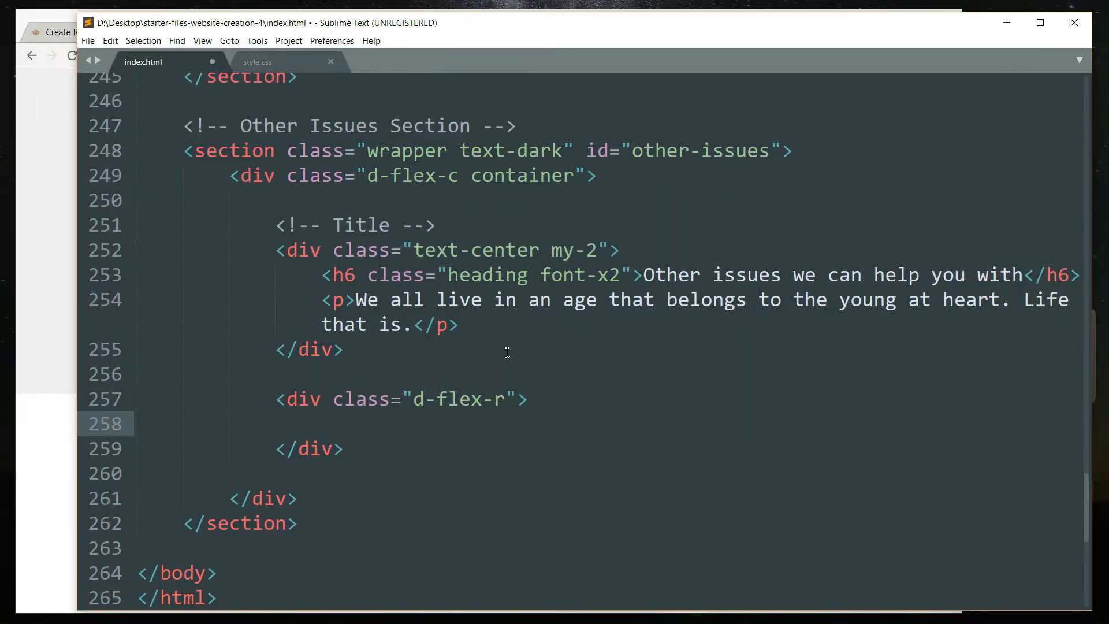
type("<article></article>")
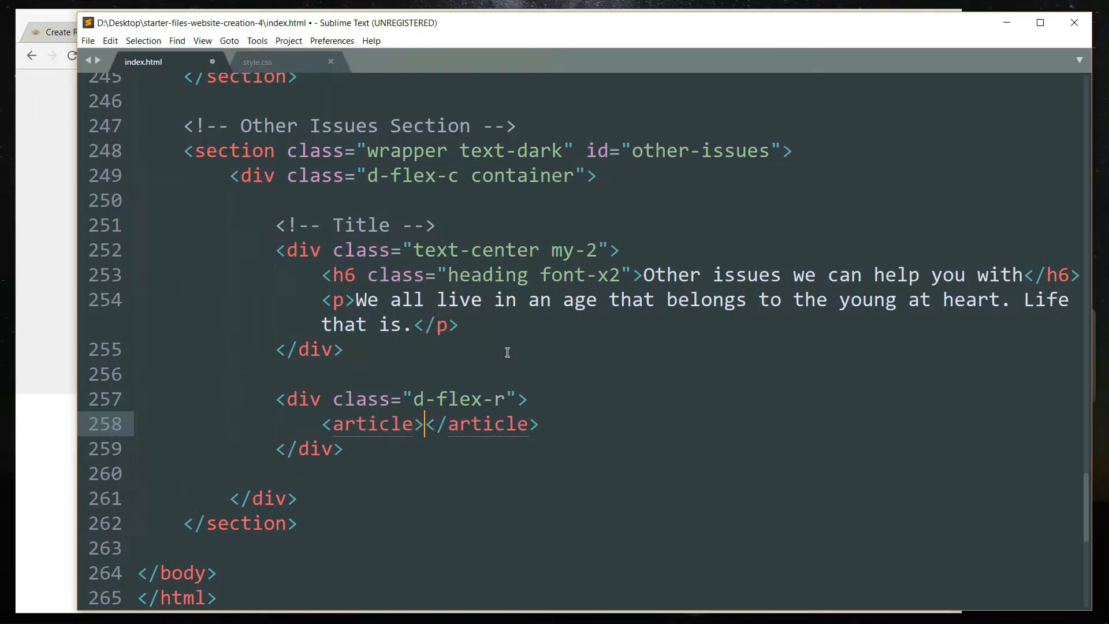
key("enter")
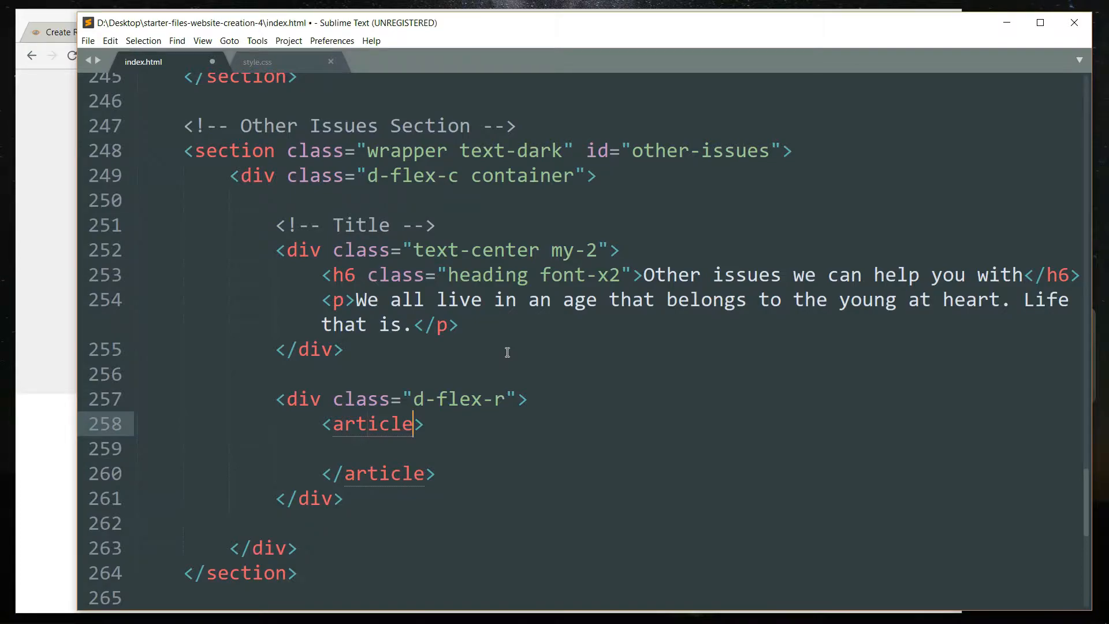
type("class=\"hov")
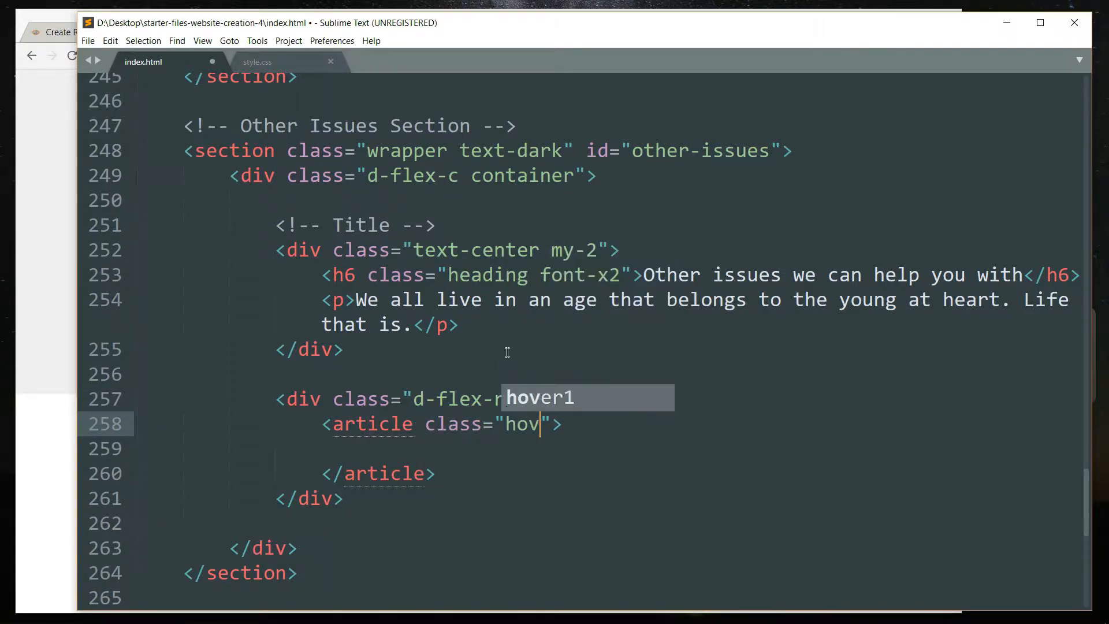
key("Tab")
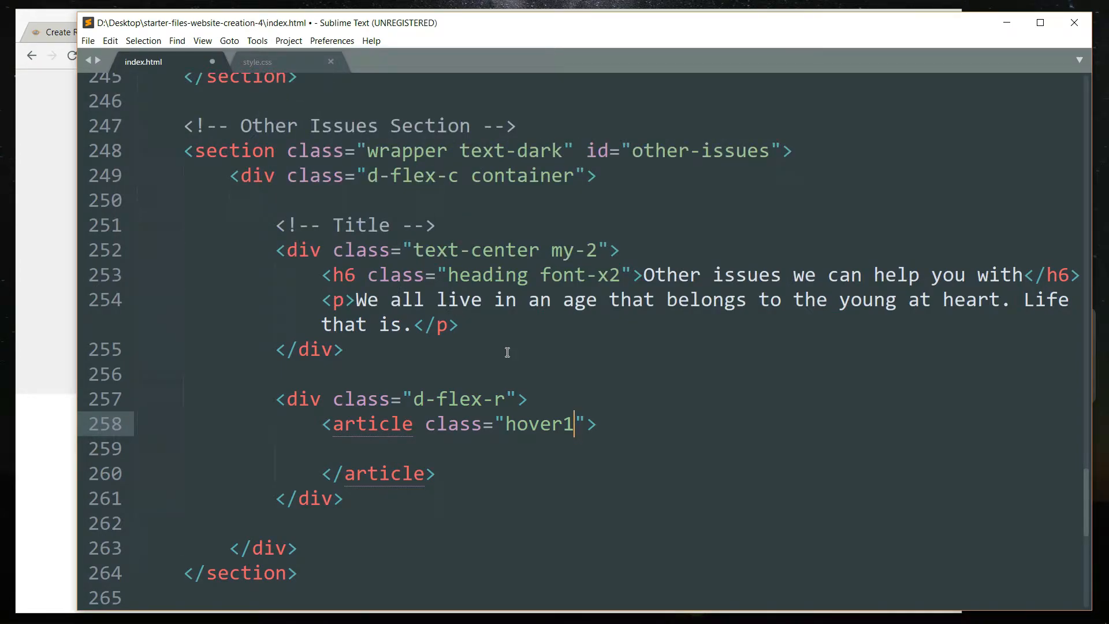
type("mx-")
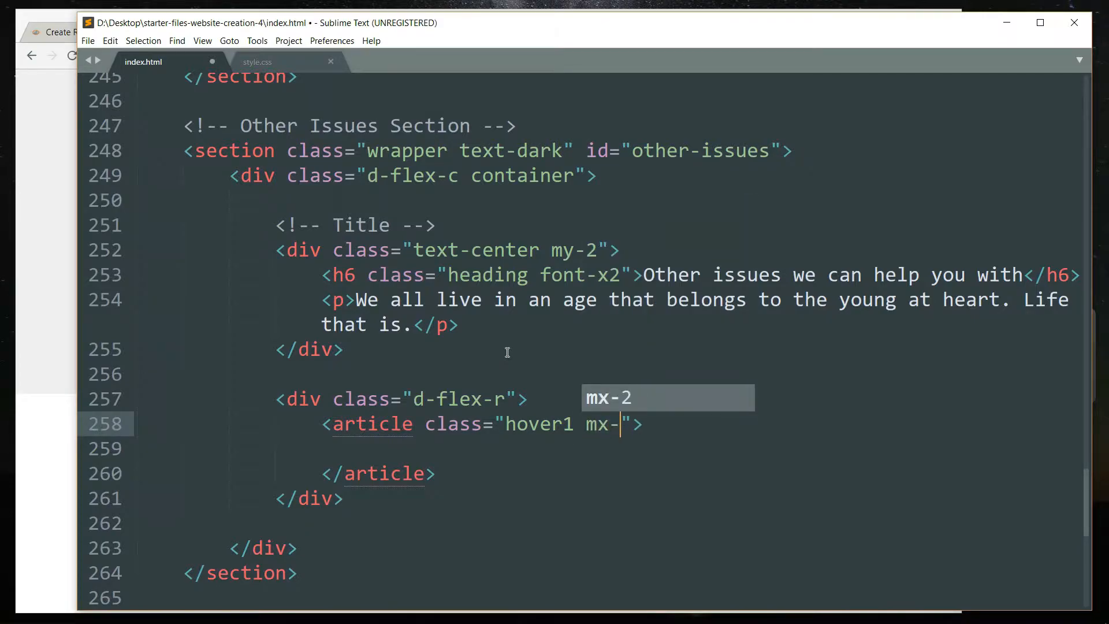
key("Tab")
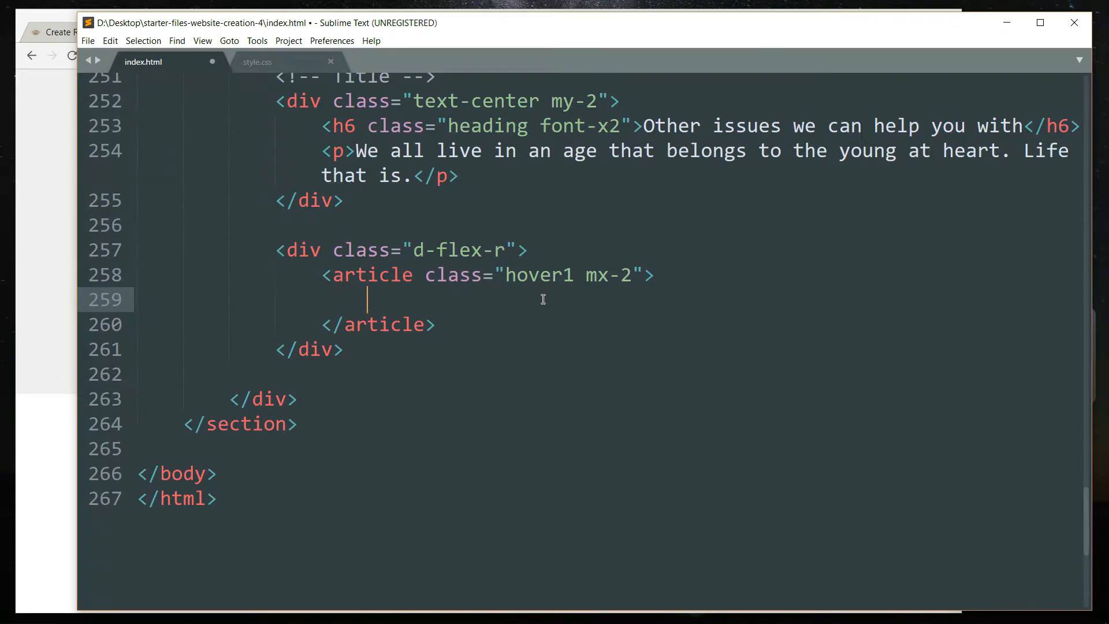
- Inside the article add a link to # wrapping a figure with an img element
type("<a href=\"\"></a>")
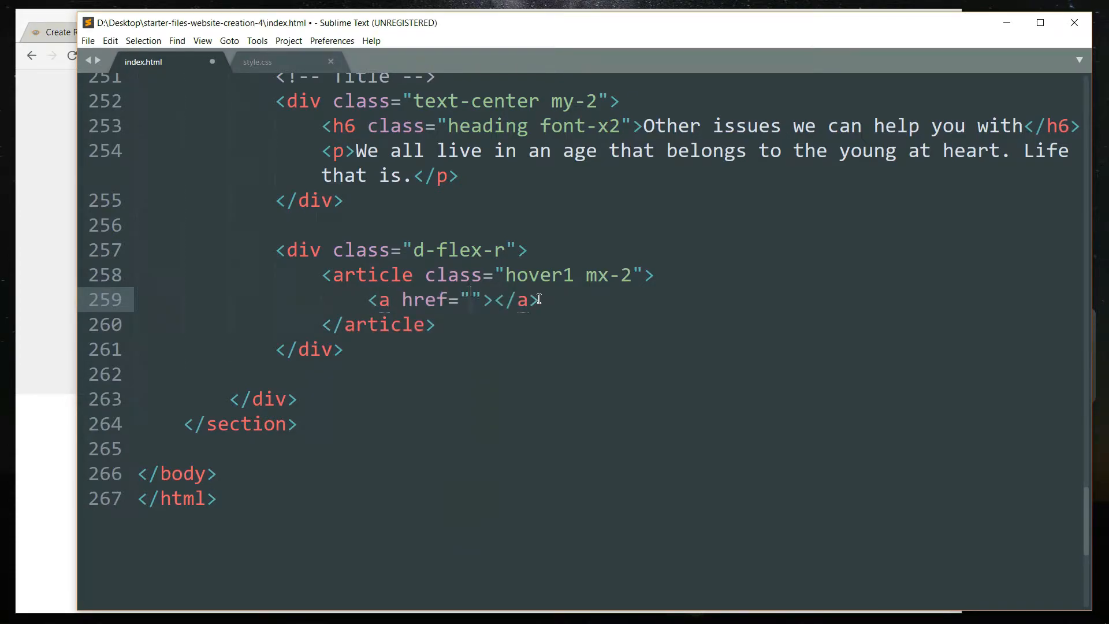
type("#")
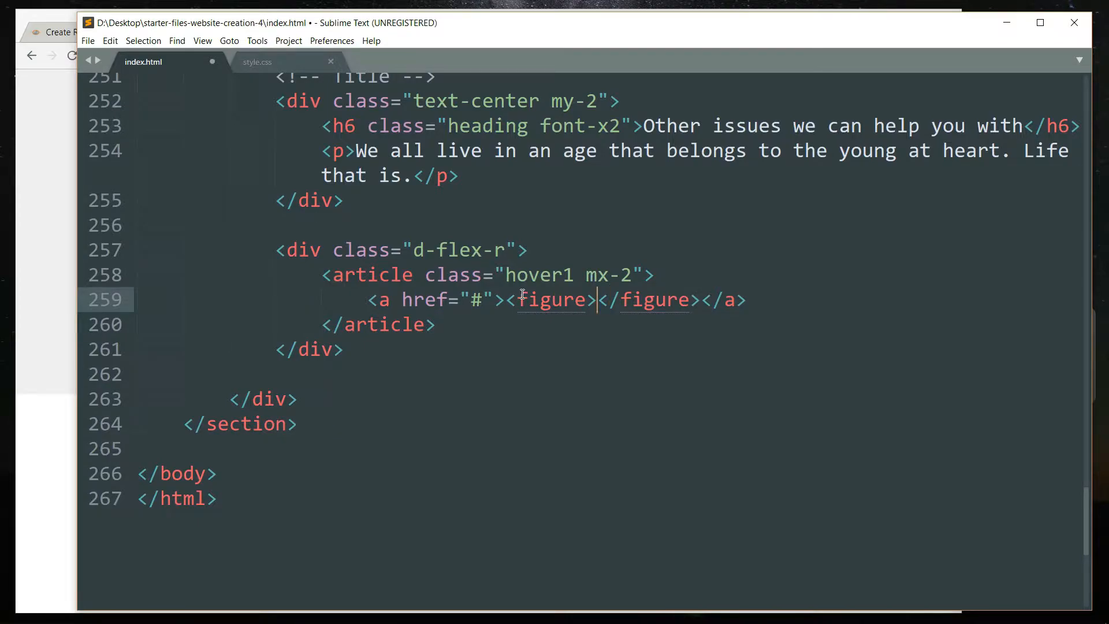
type("img src=\"\"><")
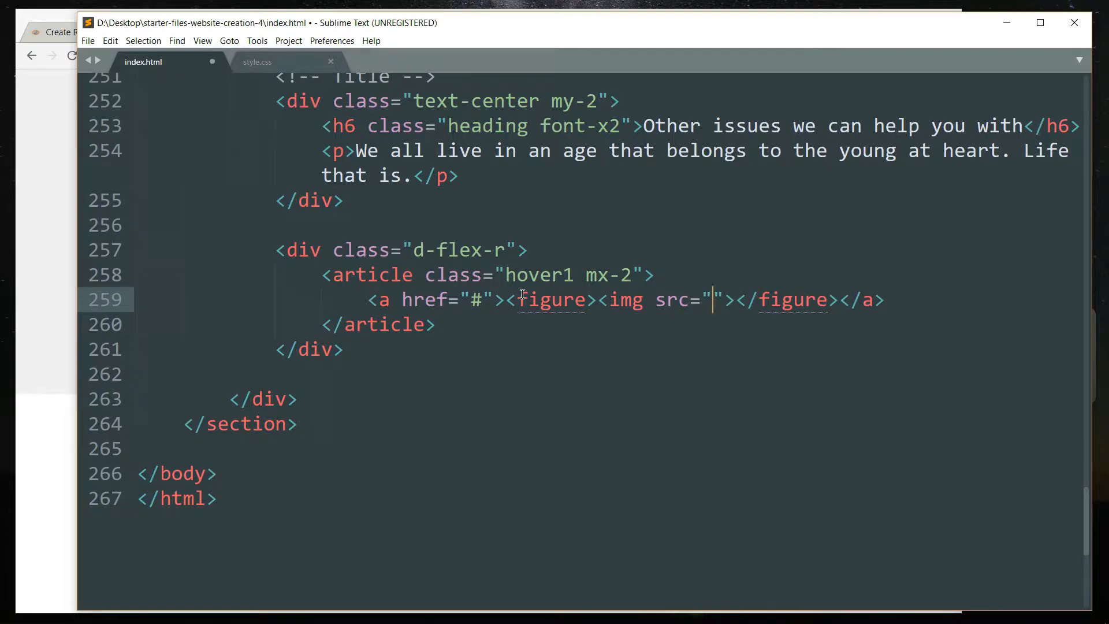
- Set the image source to img/food.jpg and compare the live page with the reference panels in Chrome
type("img/f")
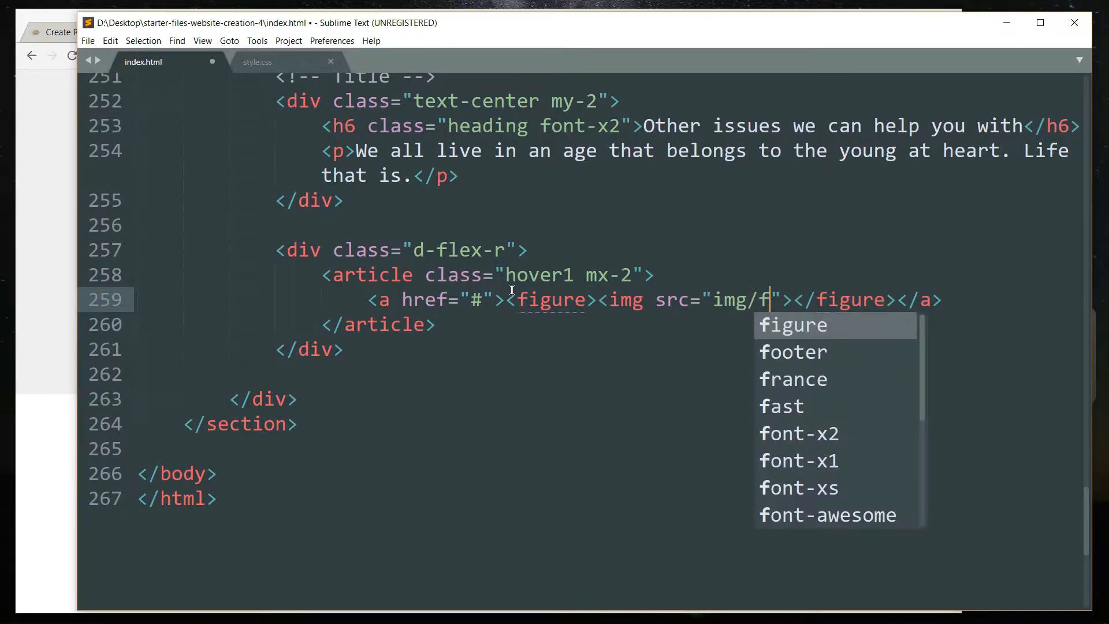
type("ood.jpg")
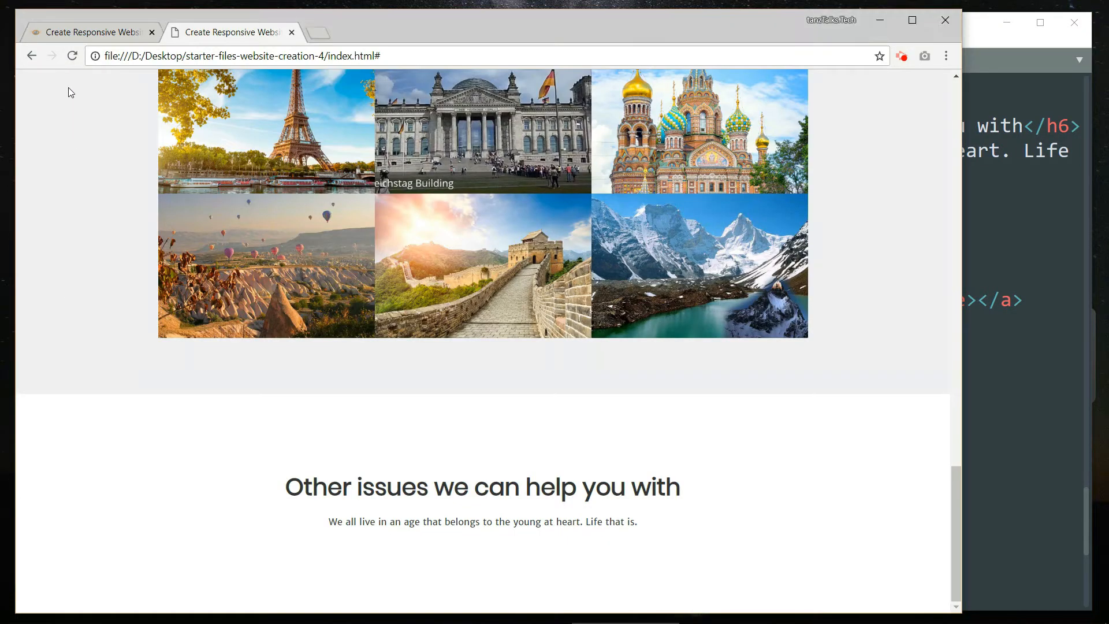
scroll("down", 3)
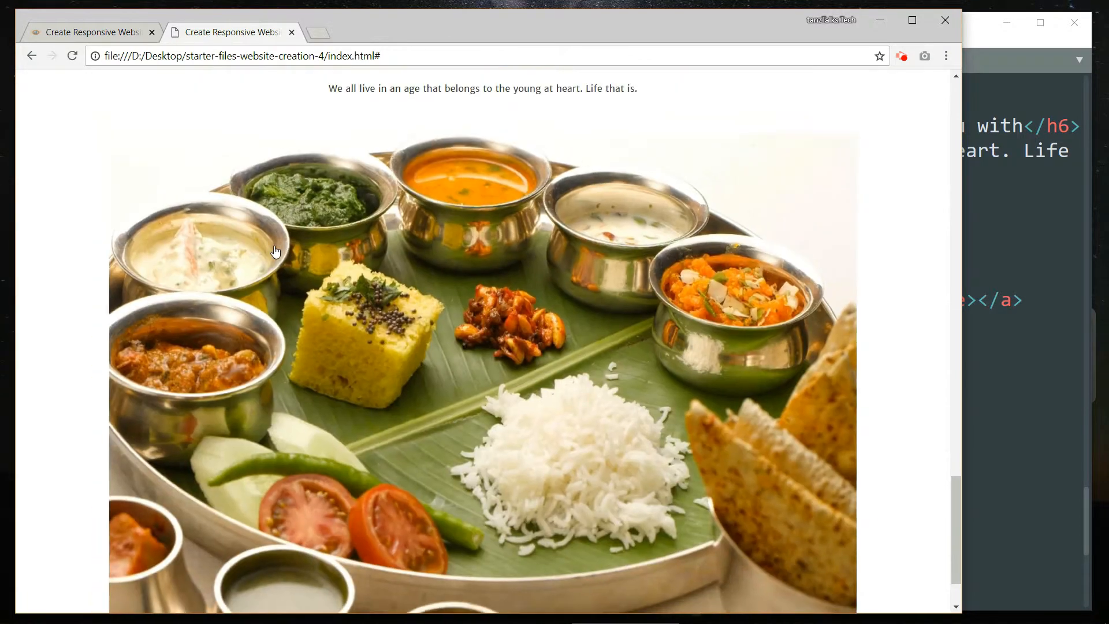
scroll("down", 3)
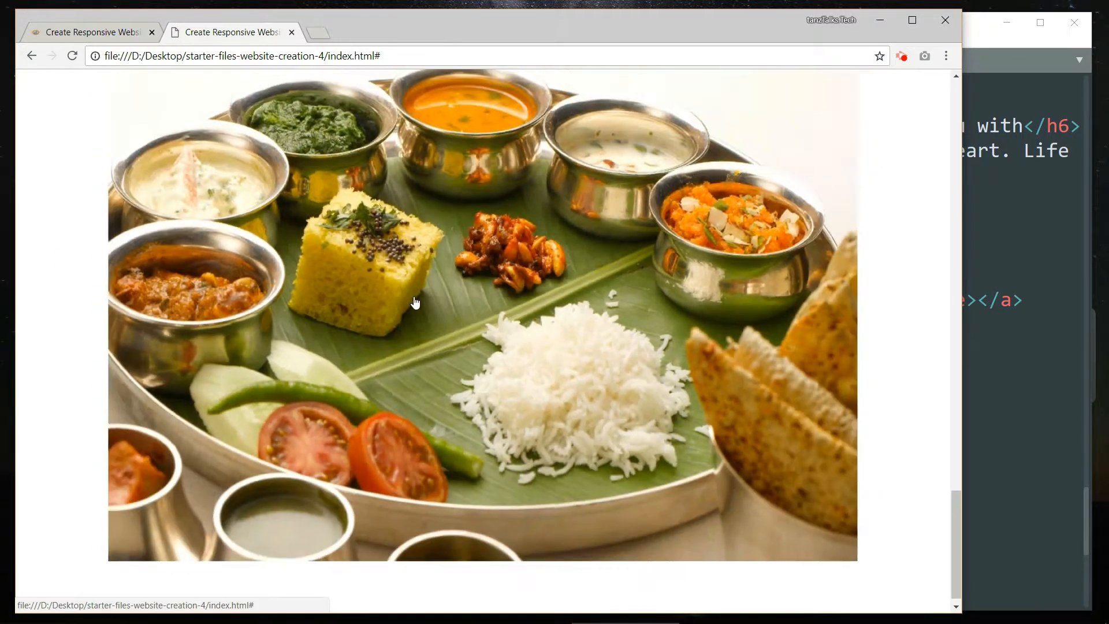
scroll("down", 3)
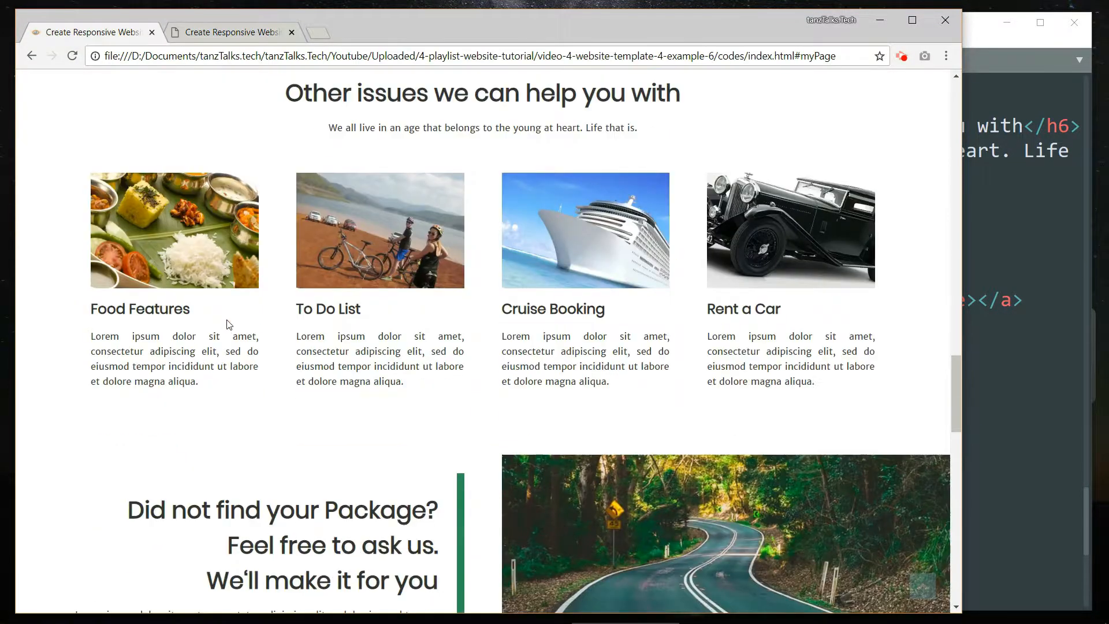
left_click_drag(707, 335, 814, 382)
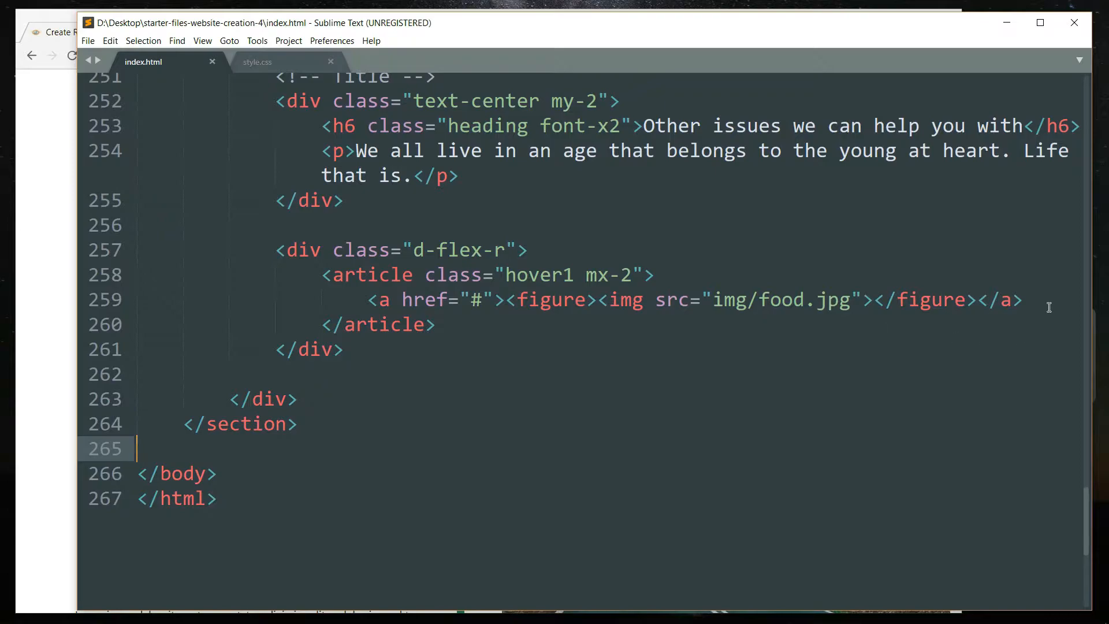
- Add an h3 with classes heading font-x1 reading 'Food Features' below the image
key("enter")
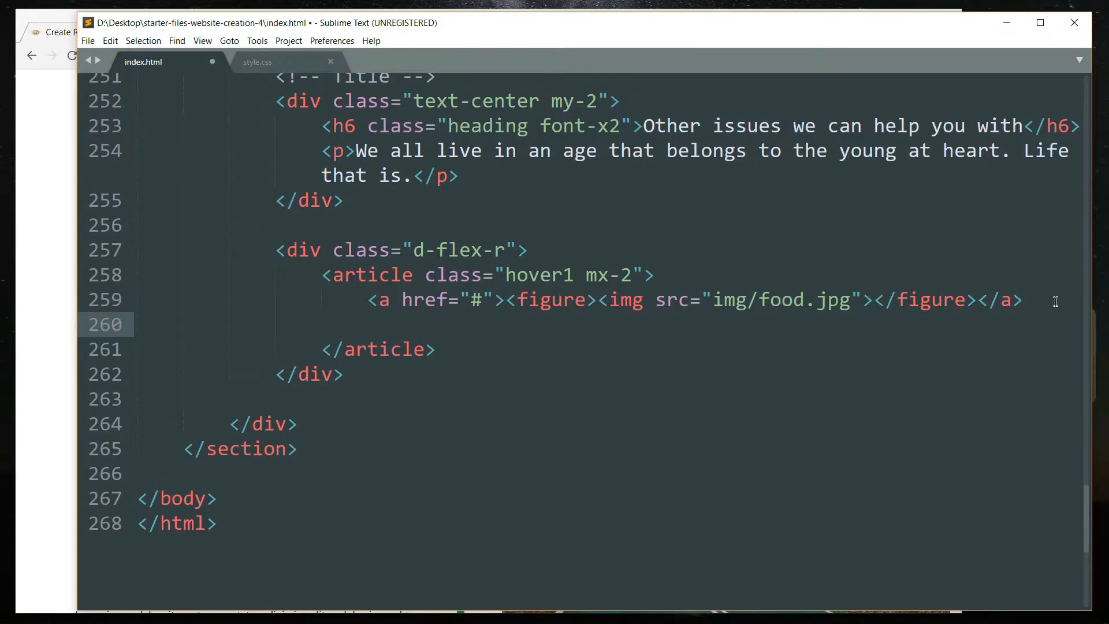
type("<h3")
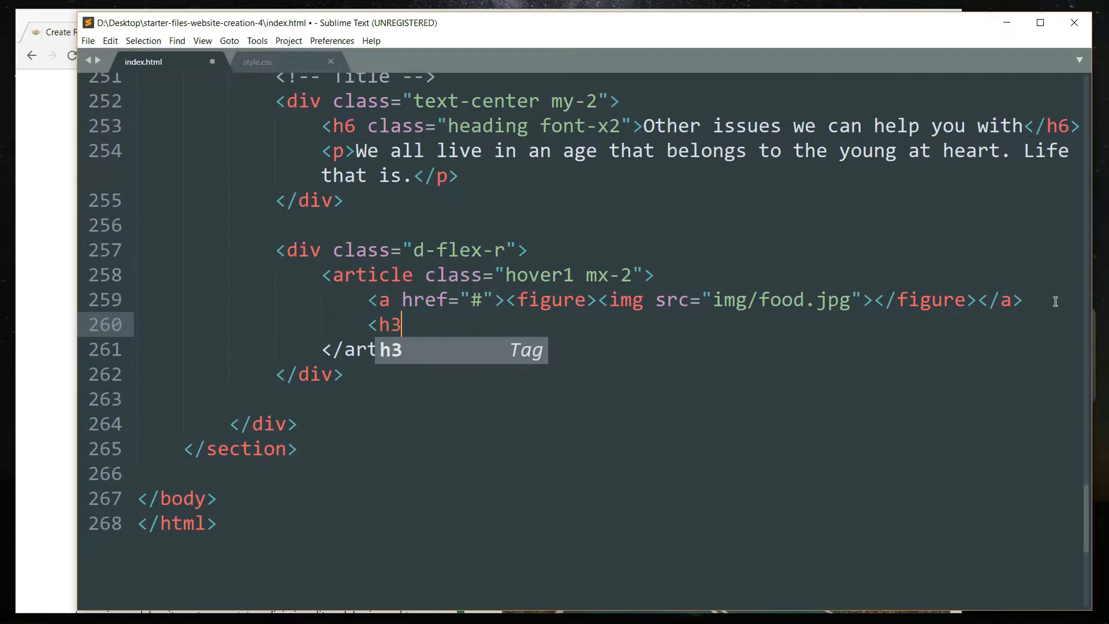
key("Tab")
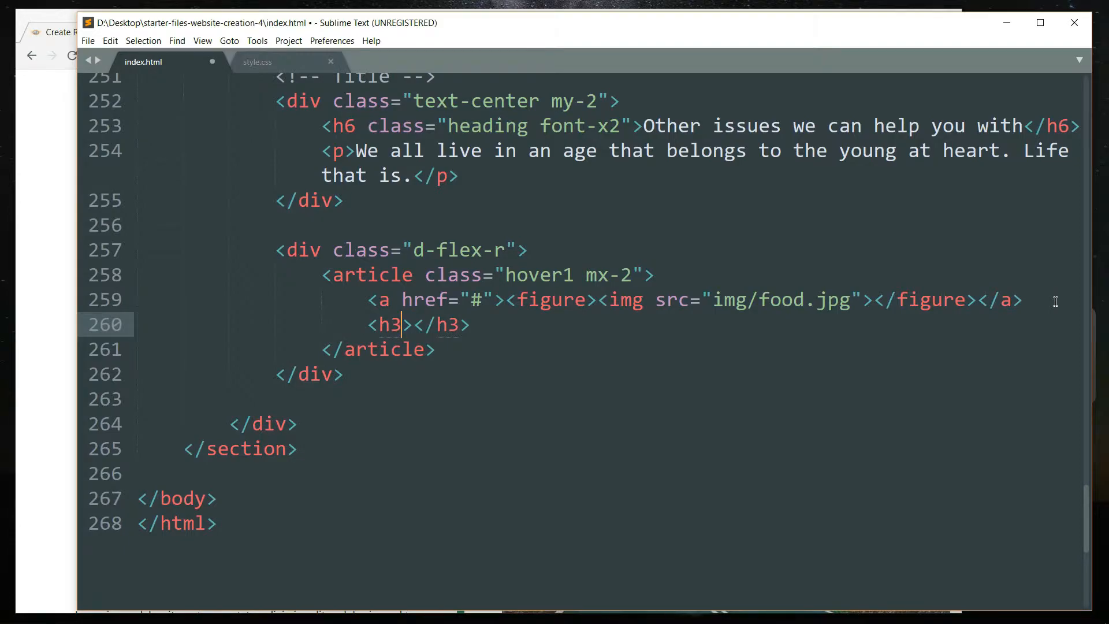
type("class=\"\"")
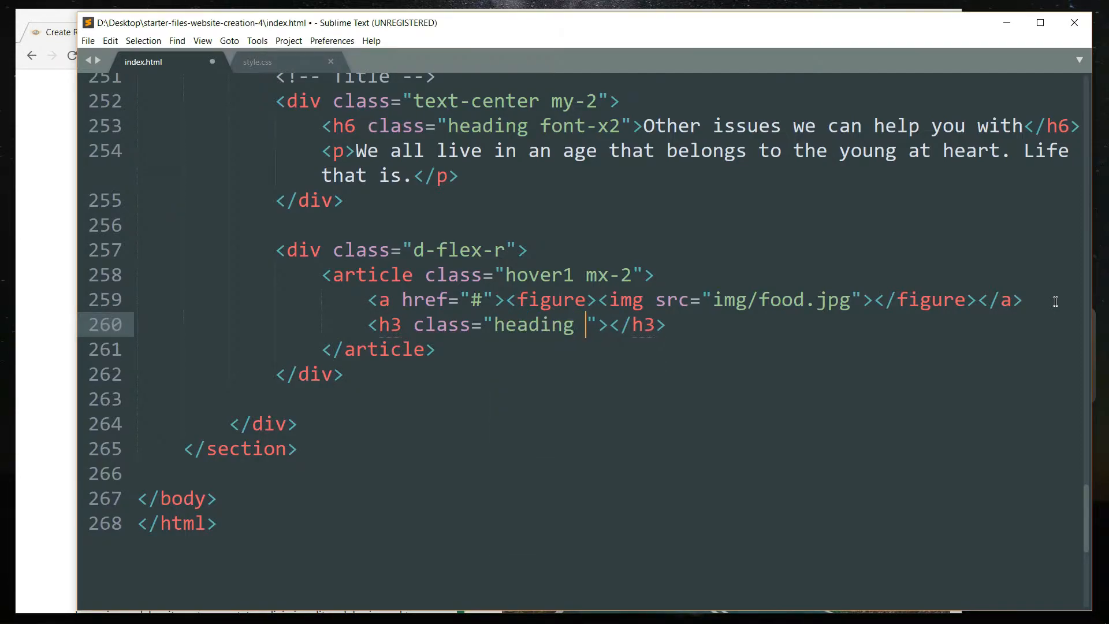
type("font-x1")
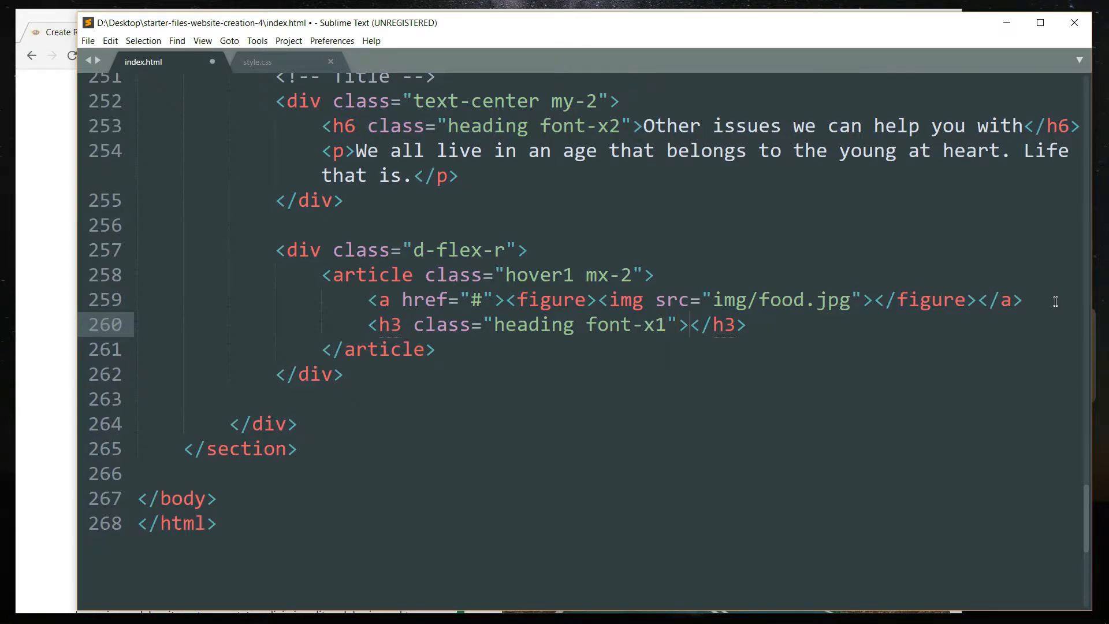
type("Food")
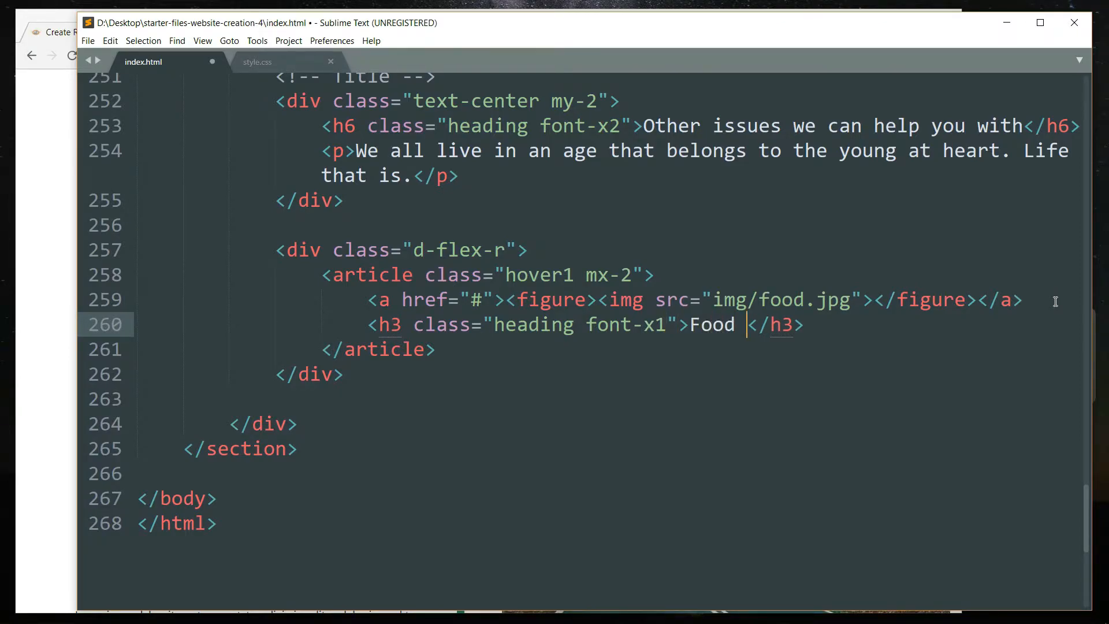
type("Features")
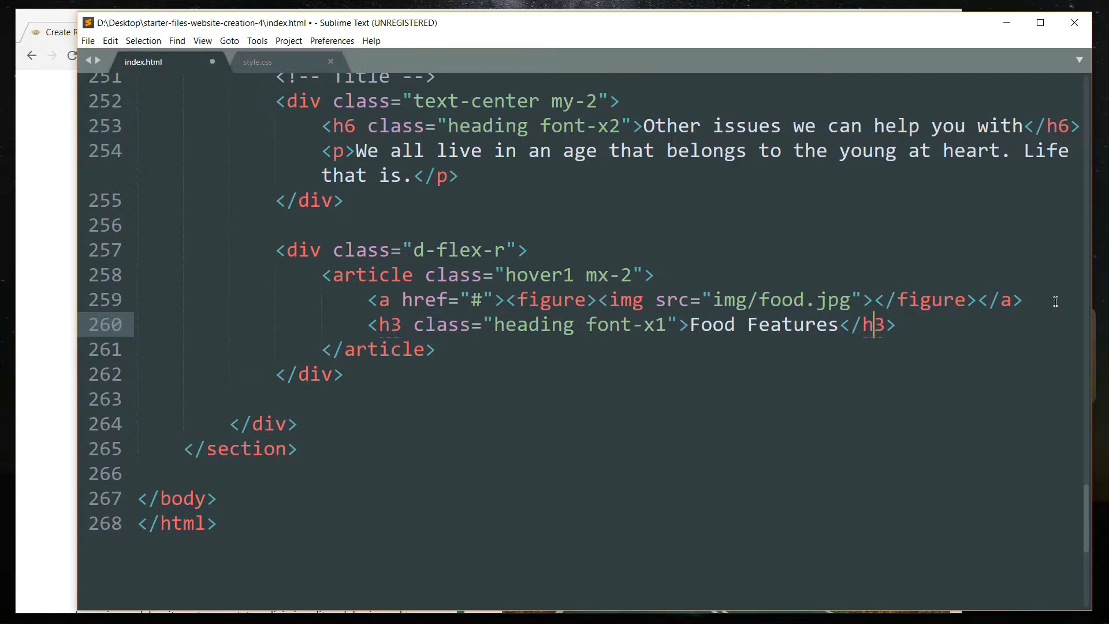
- Add a paragraph beneath the heading and fill it with Lorem ipsum text
key("enter")
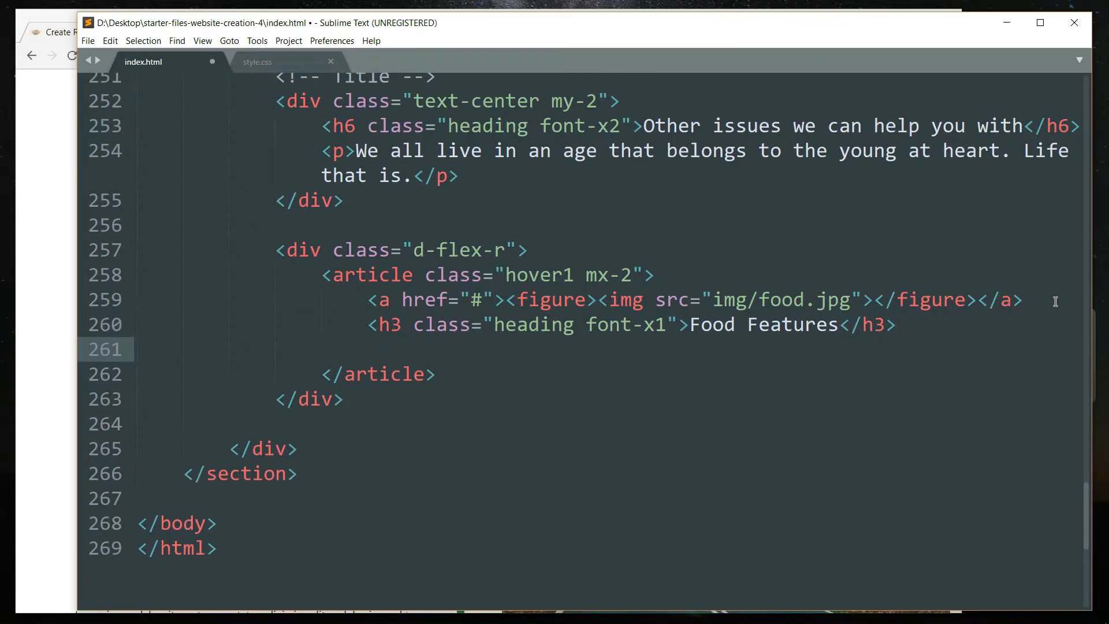
type("<p></p>")
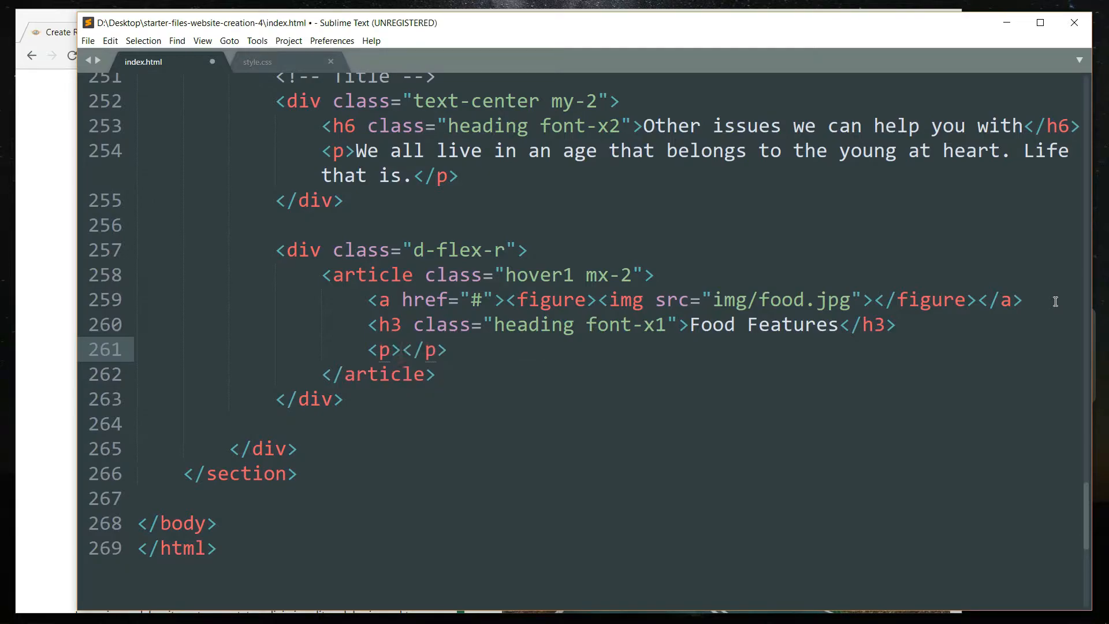
type("Lorem ipsum dolor sit amet, consectetur adipiscing elit, sed do eiusmod tempor incididunt ut labore et dolore magna aliqua.")
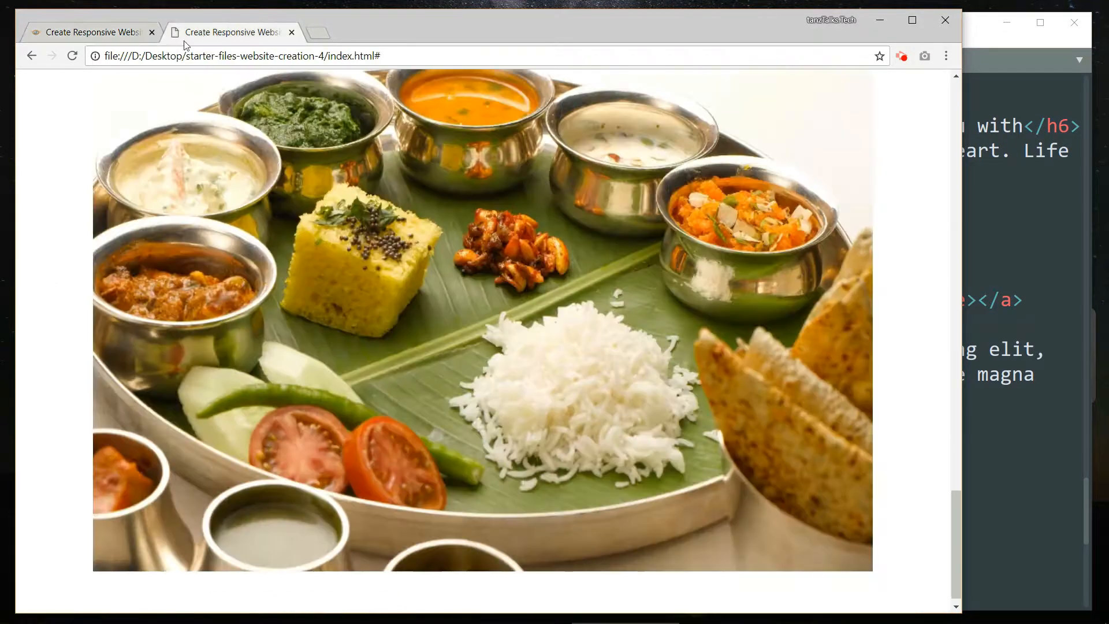
scroll("down", 3)
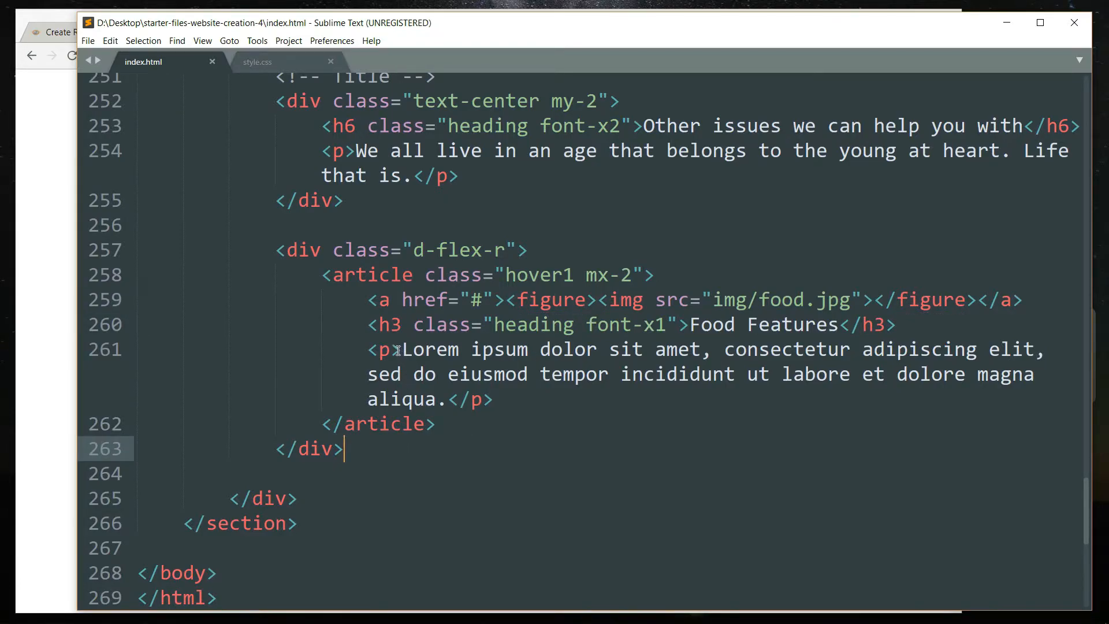
- Copy the Food article and turn the first copy into To Do List with image to-do.jpg
left_click(439, 424)
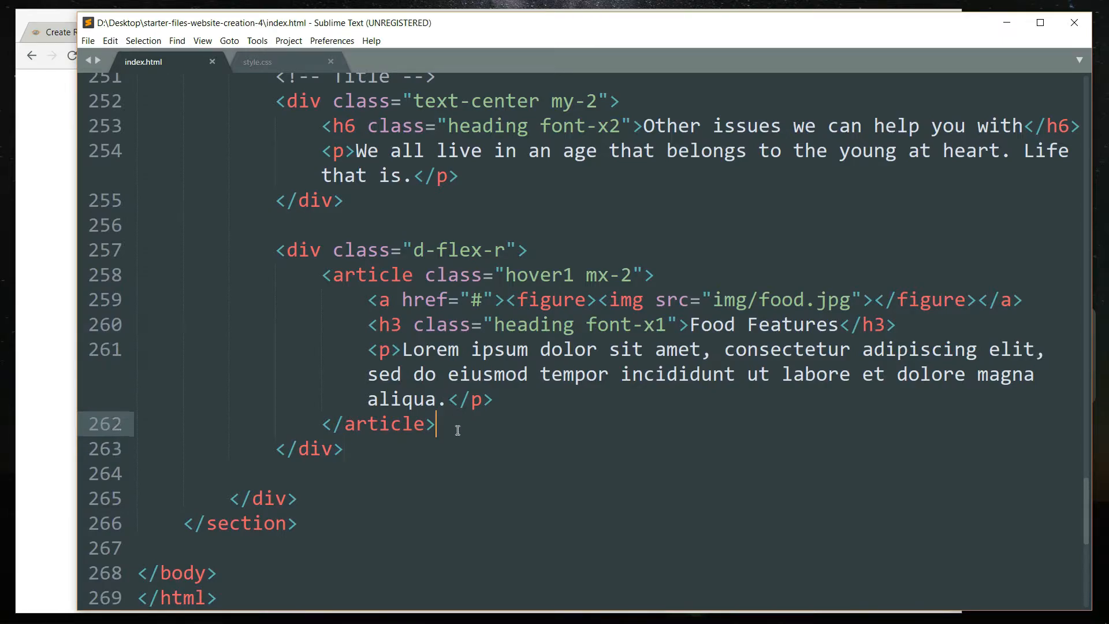
right_click(457, 430)
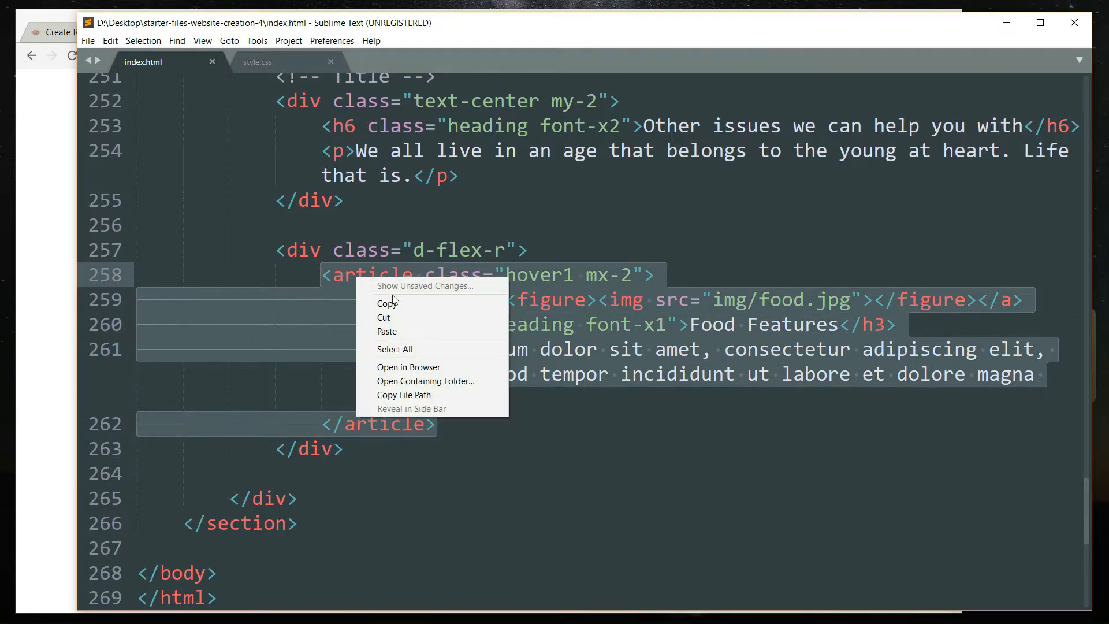
left_click(485, 426)
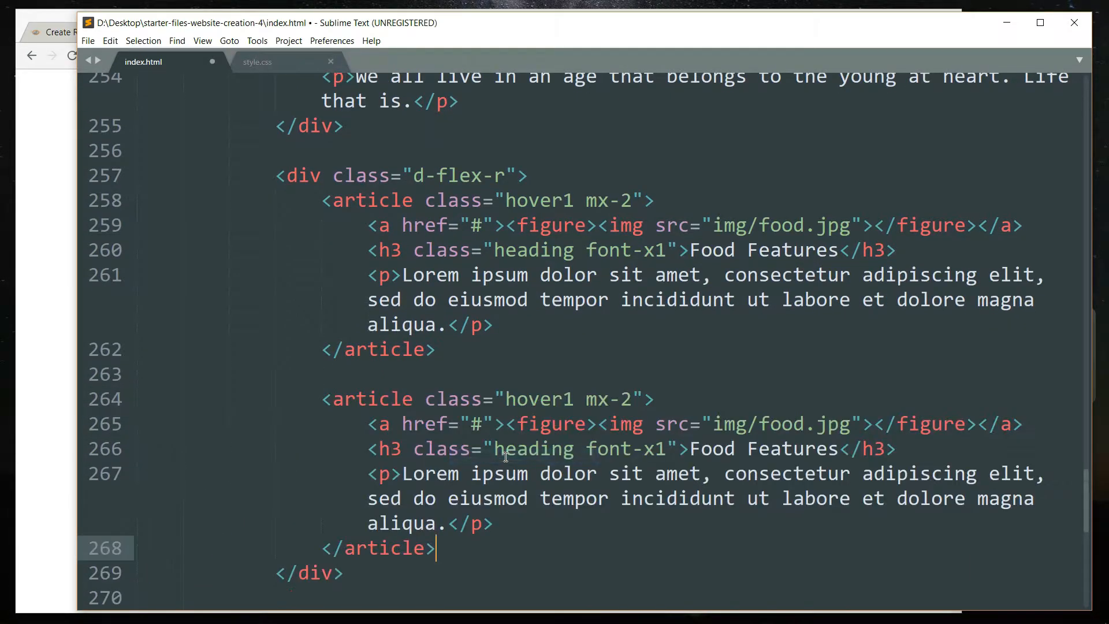
scroll("down", 3)
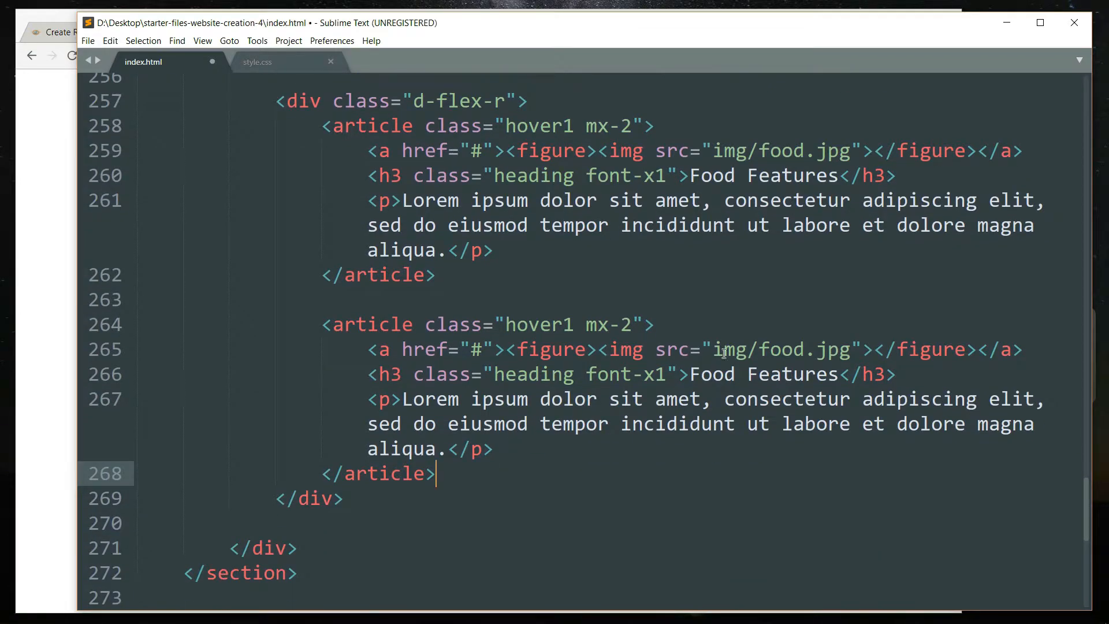
double_click(781, 349)
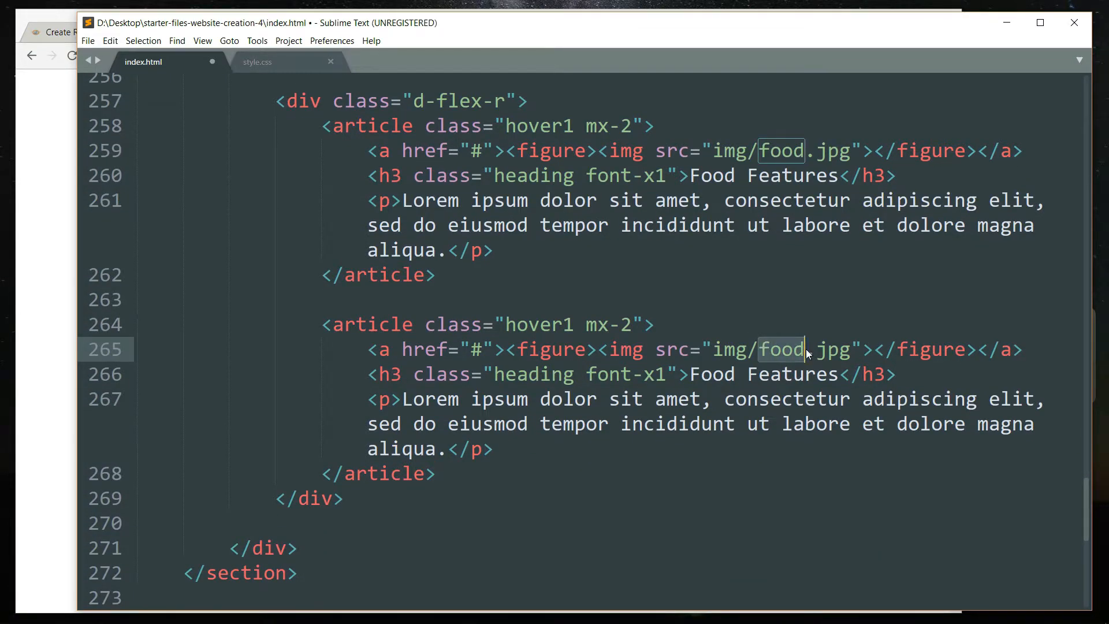
type("t")
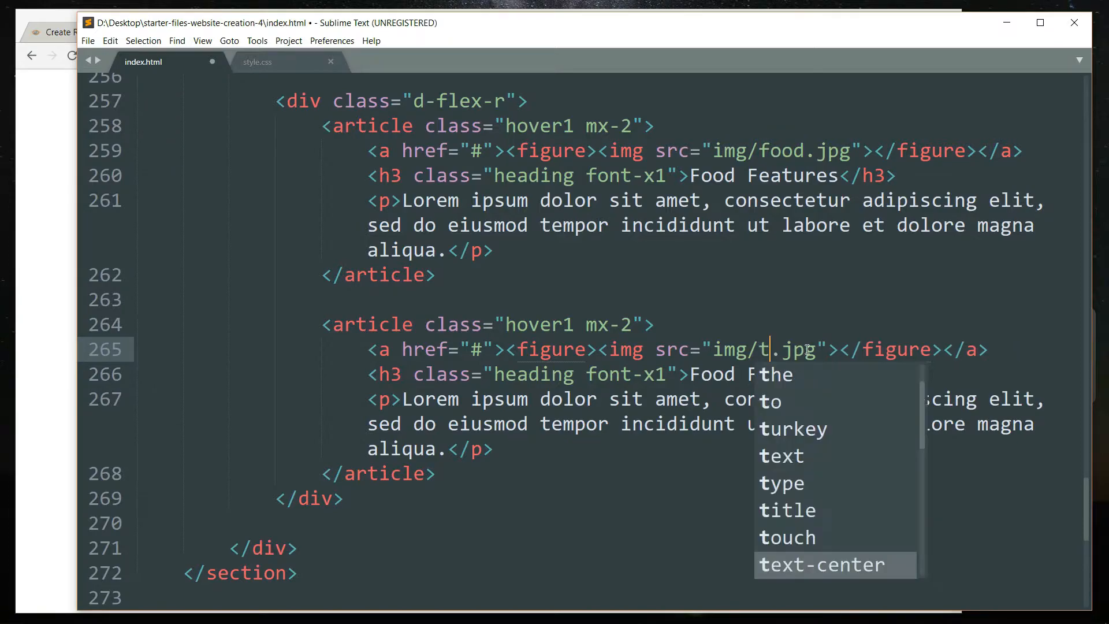
type("o")
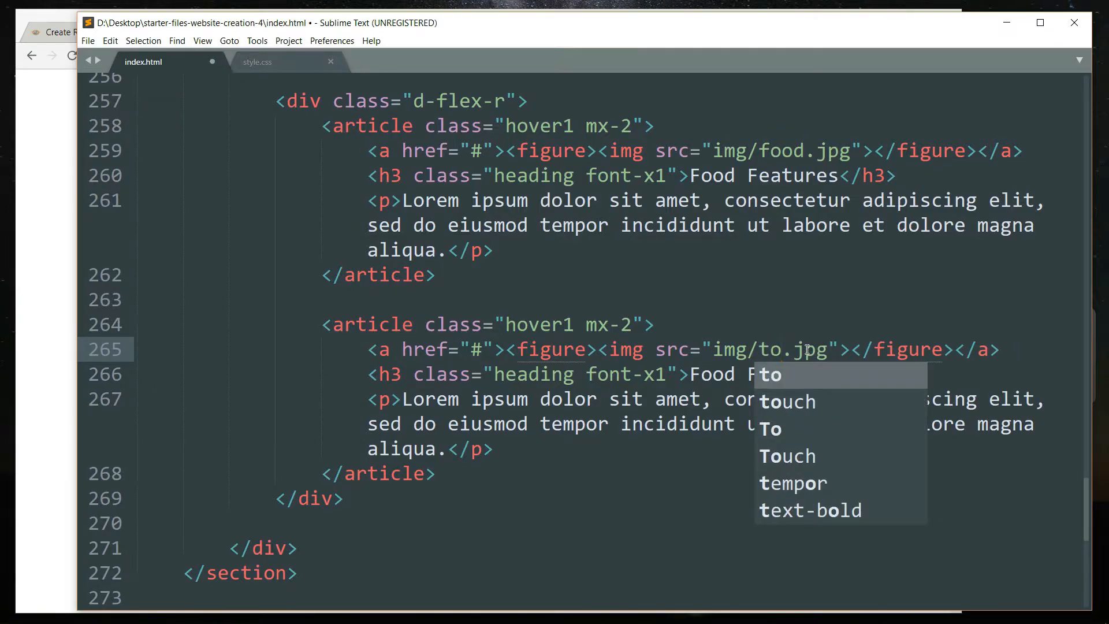
type("-do")
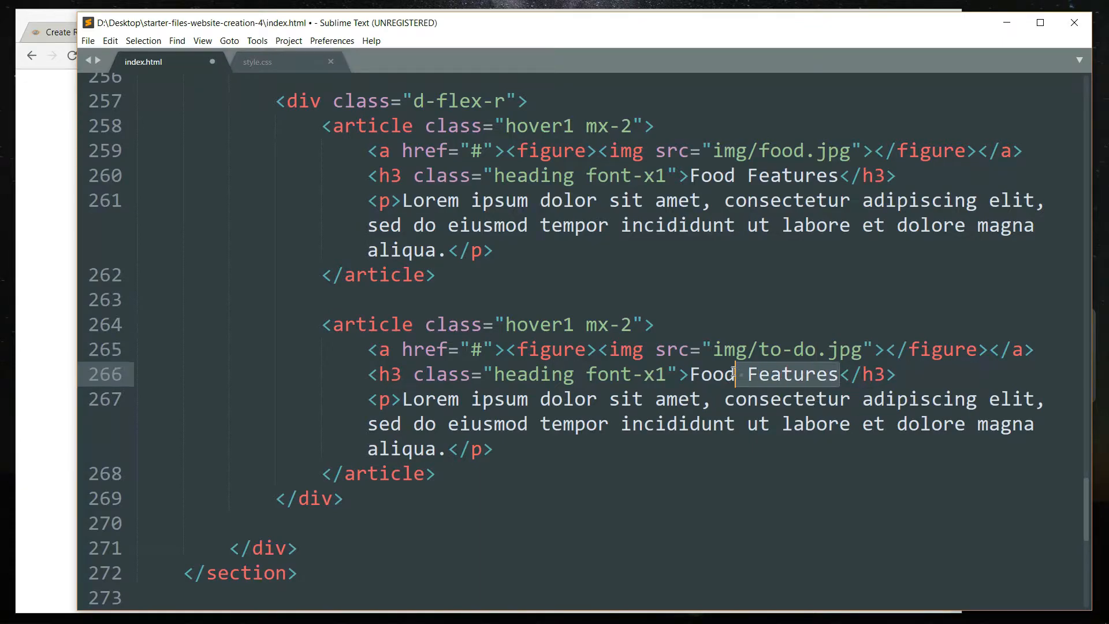
type("To D")
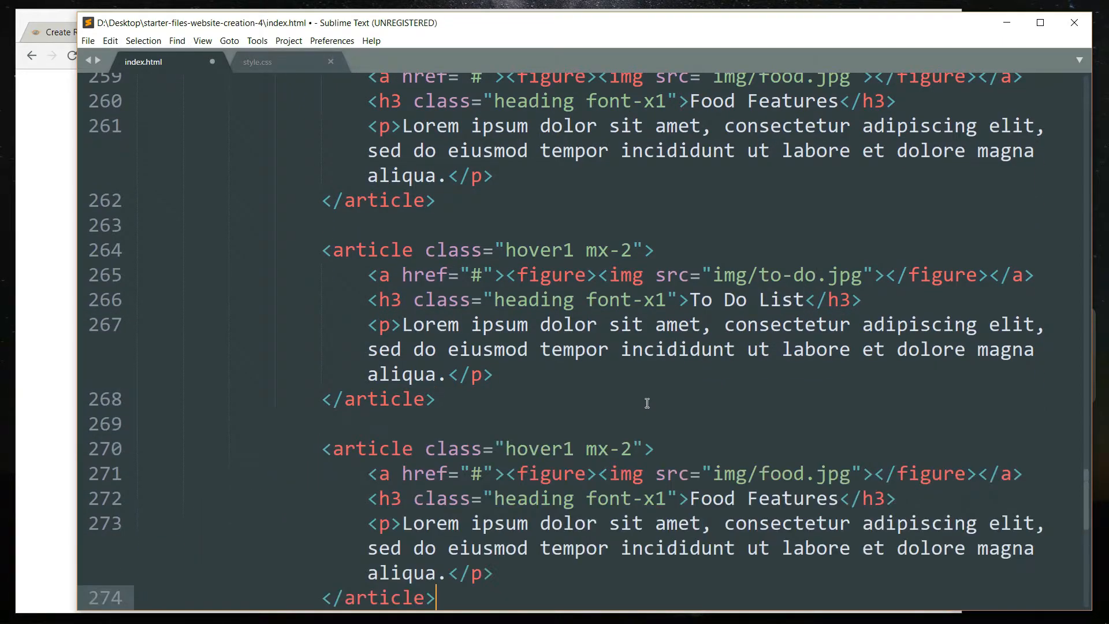
- Make the remaining copies Cruise Booking with cruise.jpg and Rent a Car with car.jpg
scroll("down", 3)
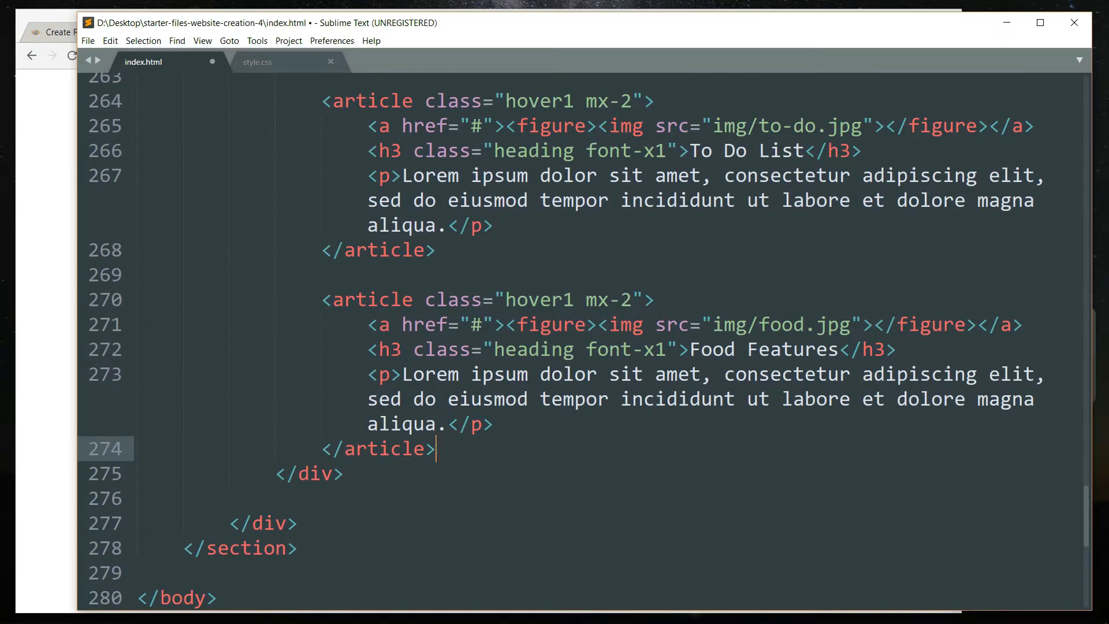
mouse_move(812, 324)
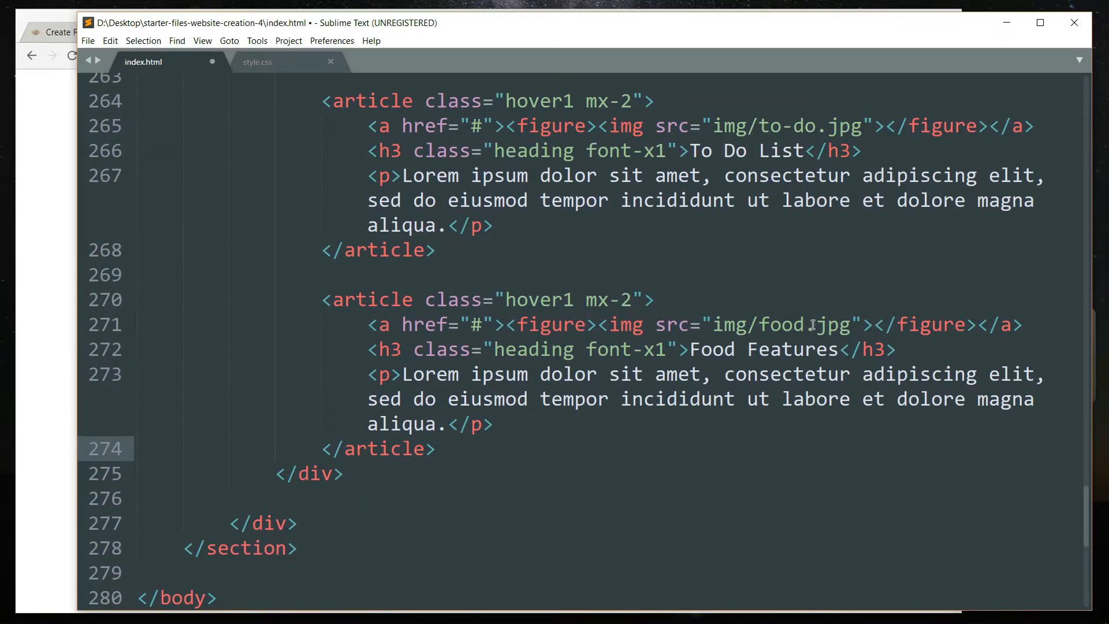
type("cruise")
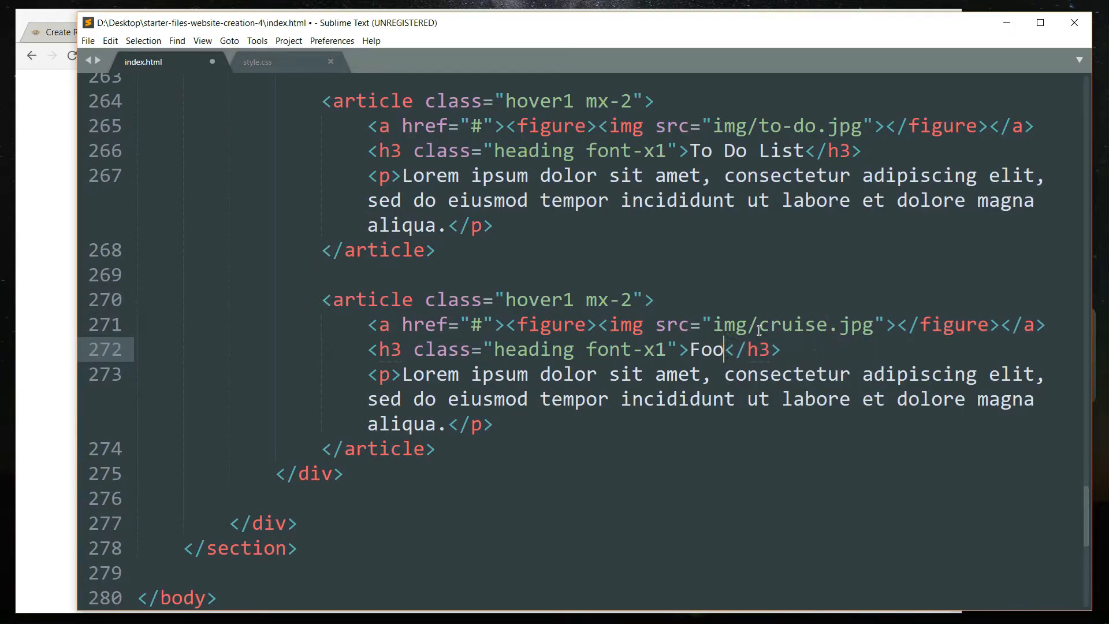
type("Cruise Booking")
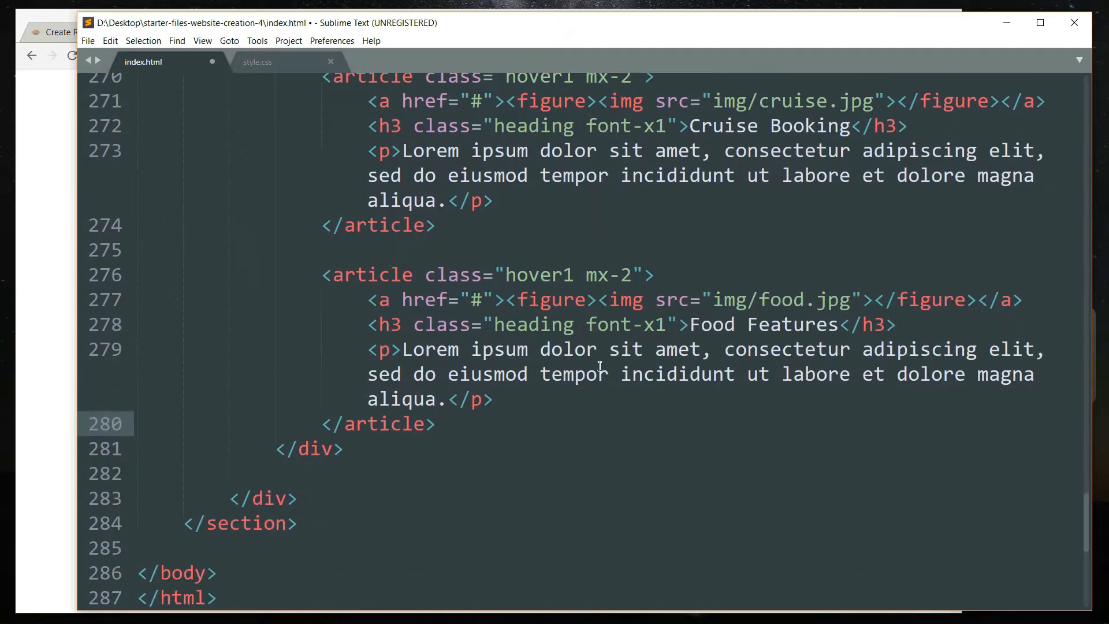
double_click(777, 301)
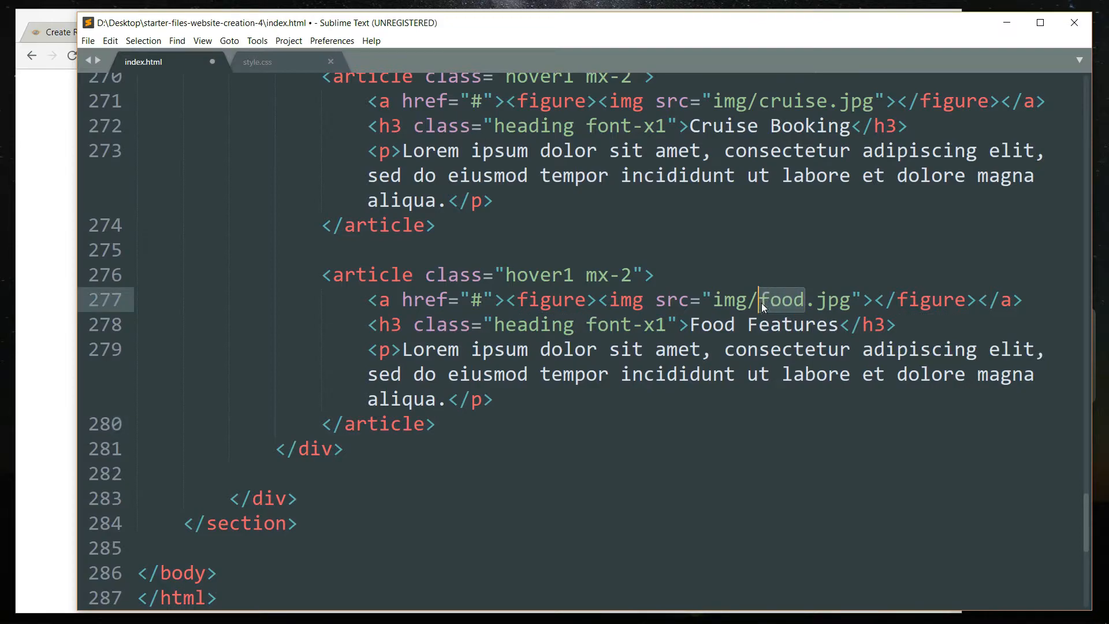
type("car")
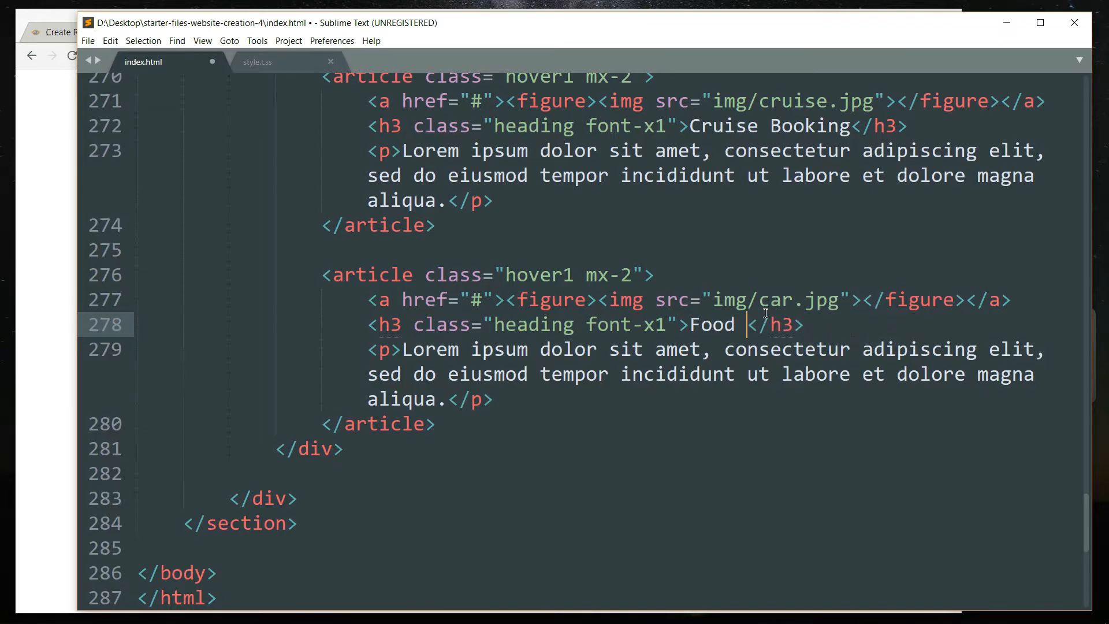
type("R")
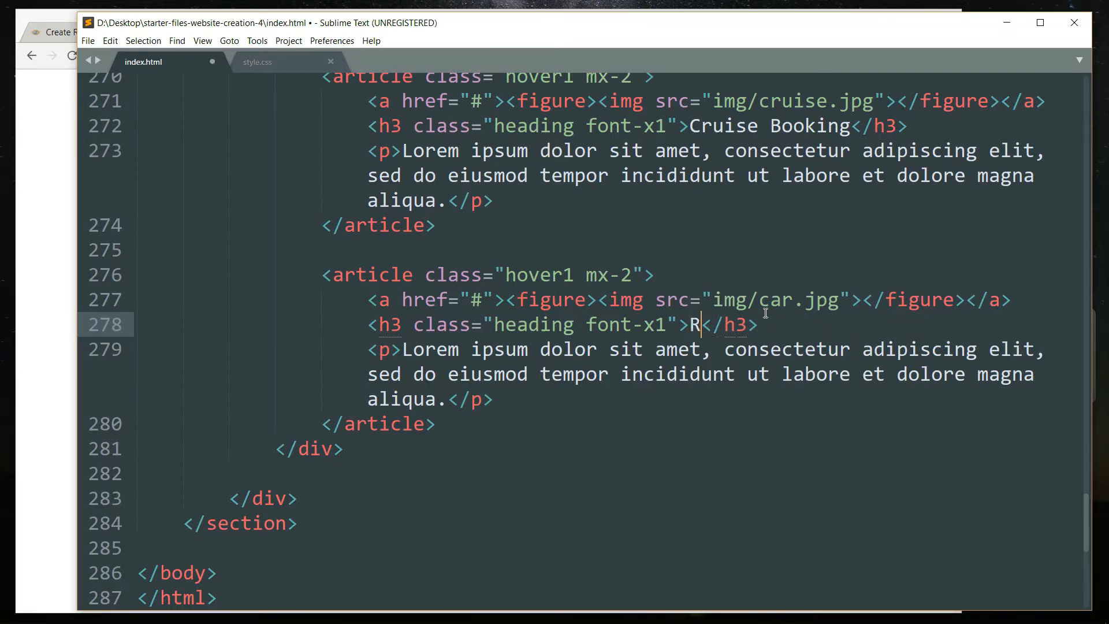
type("ent a Car")
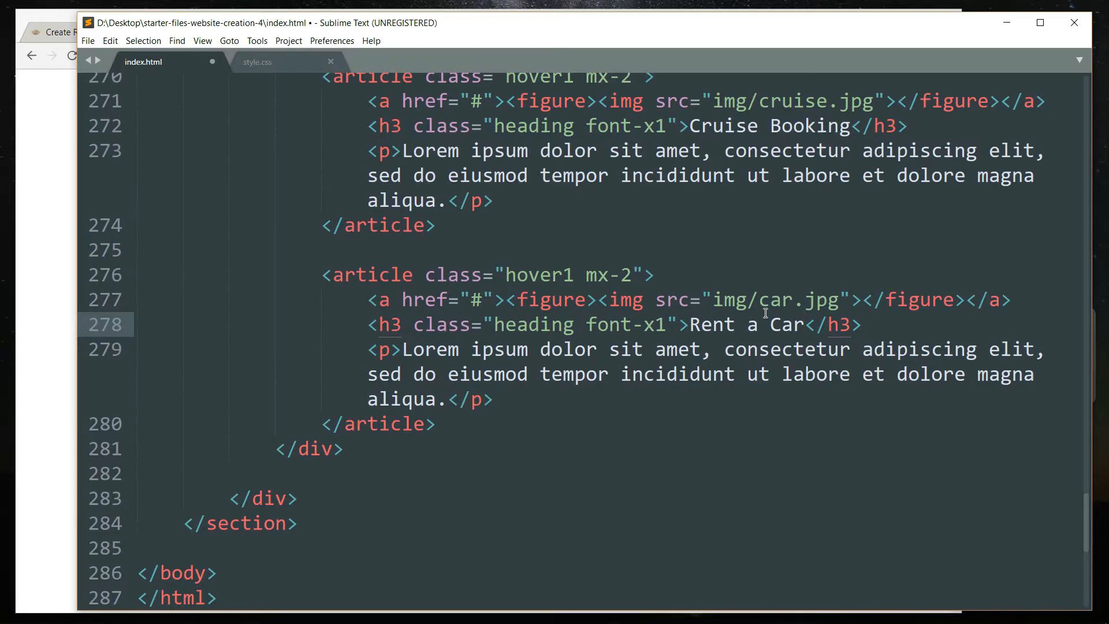
left_click(806, 324)
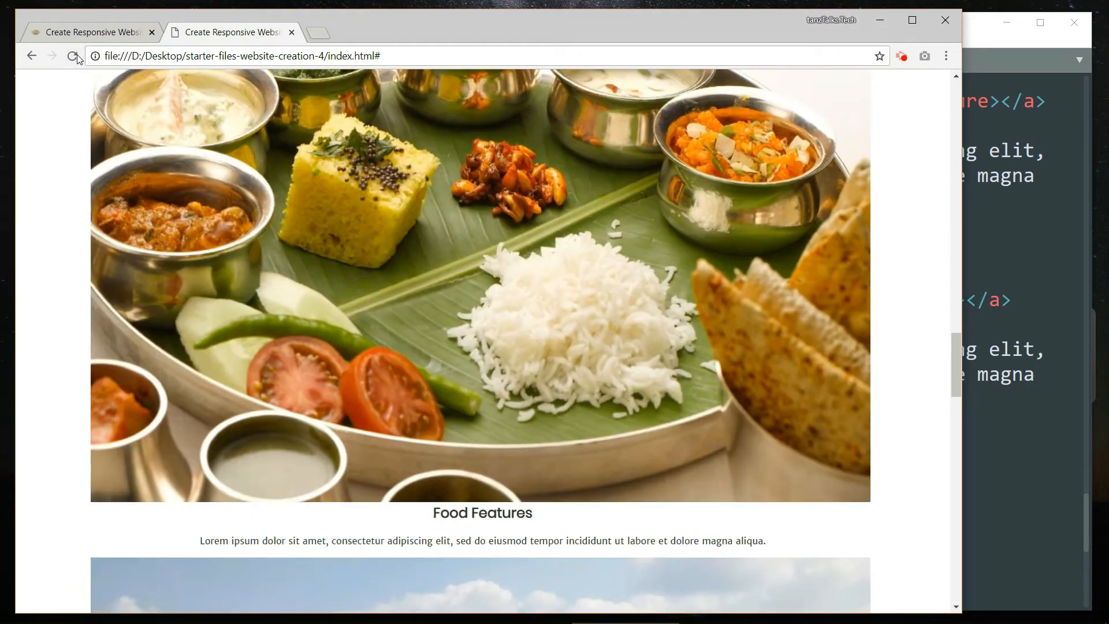
- Scroll the reloaded page down to the Other Issues section with its oversized Food image
scroll("down", 3)
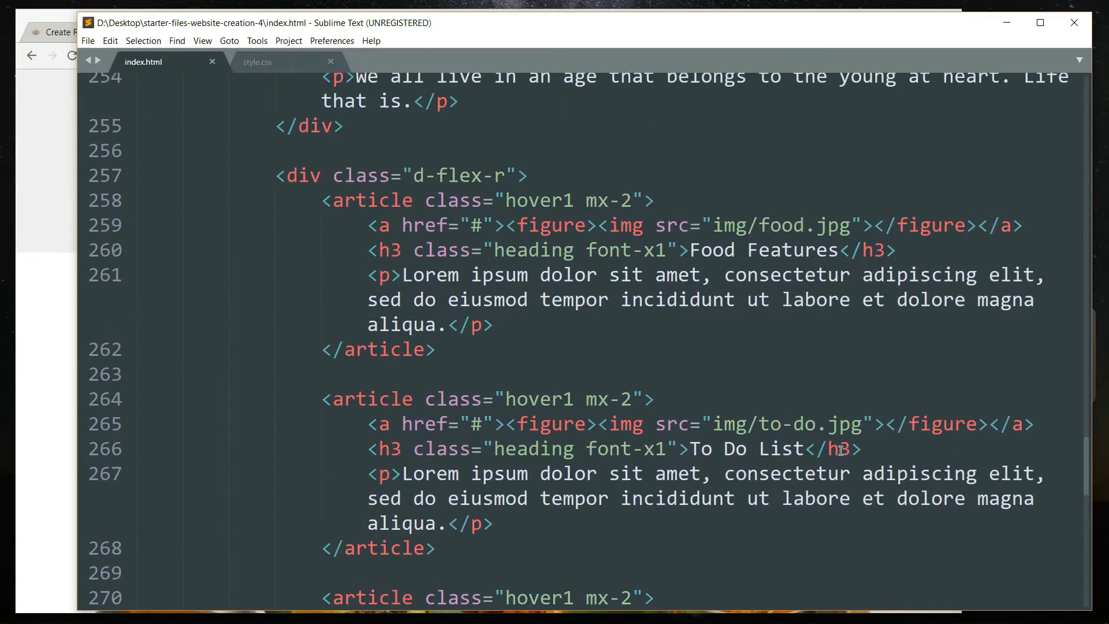
- Review the article markup, then switch to style.css and scroll to the Text and Flex Properties rules
scroll("down", 3)
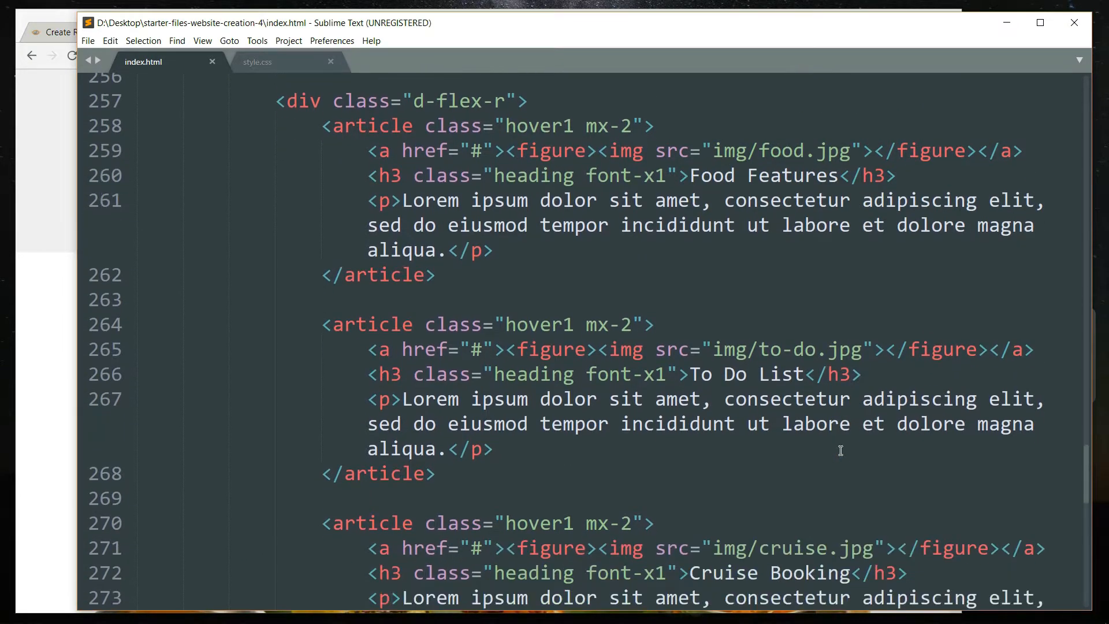
mouse_move(849, 443)
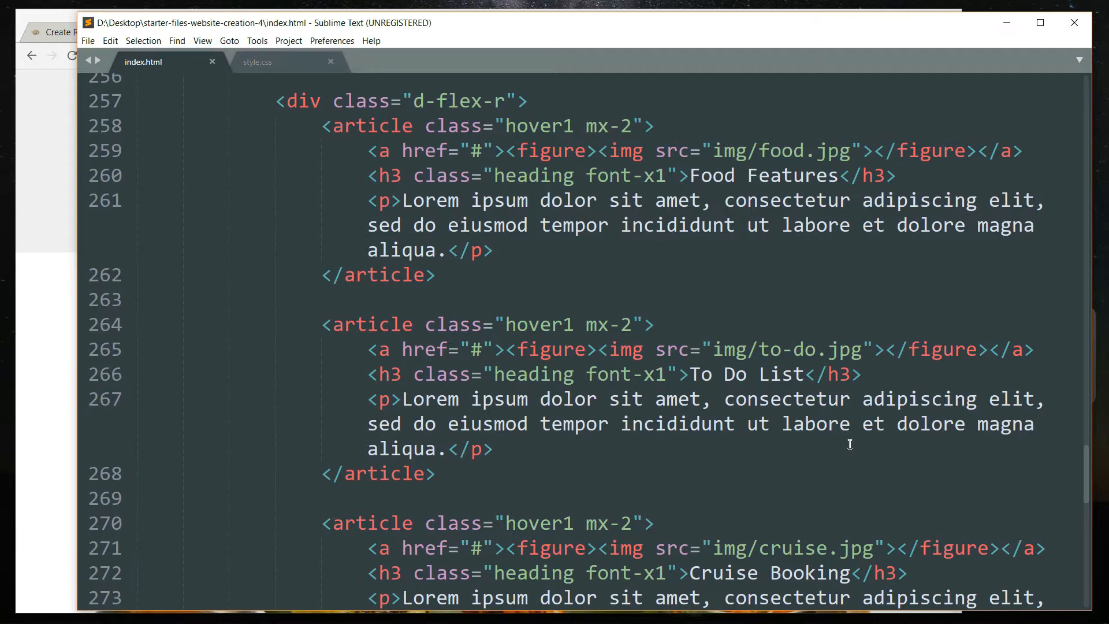
mouse_move(798, 426)
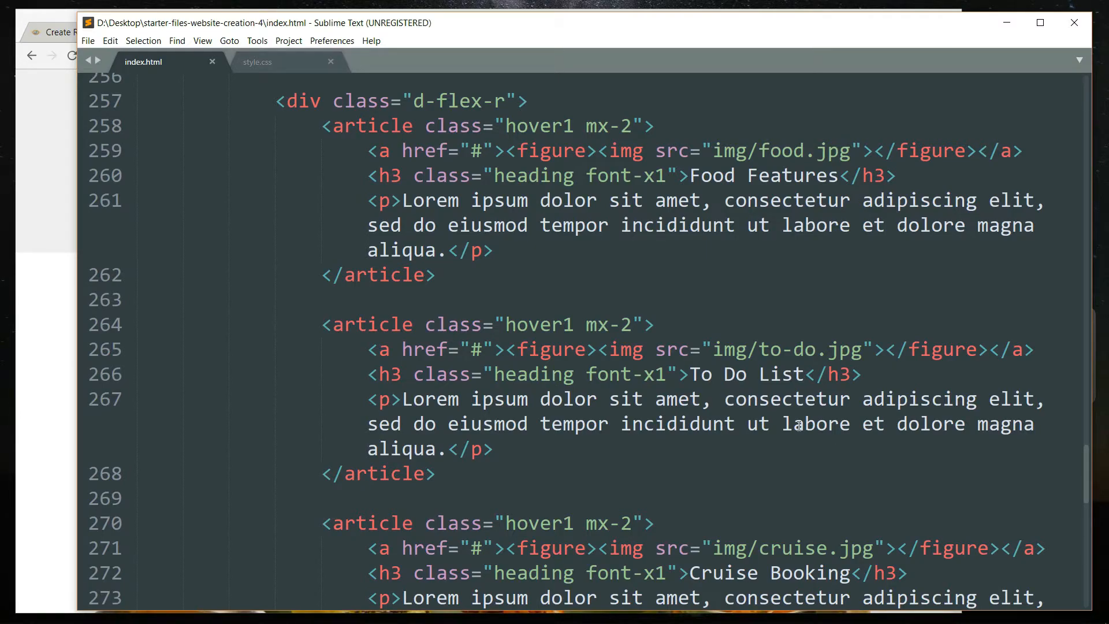
left_click(256, 61)
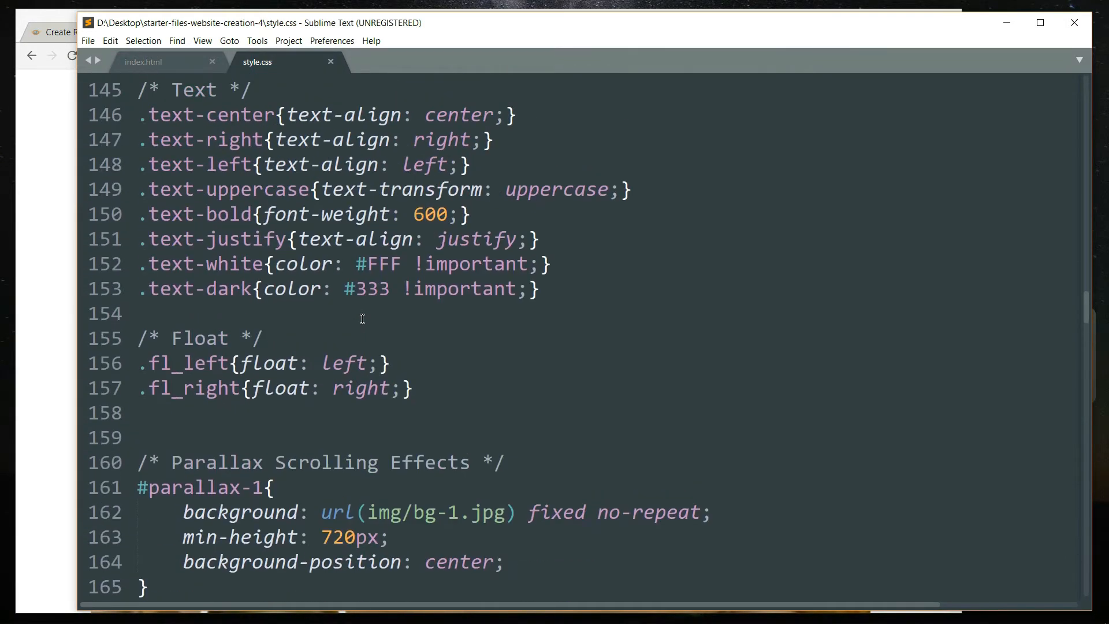
scroll("up", 3)
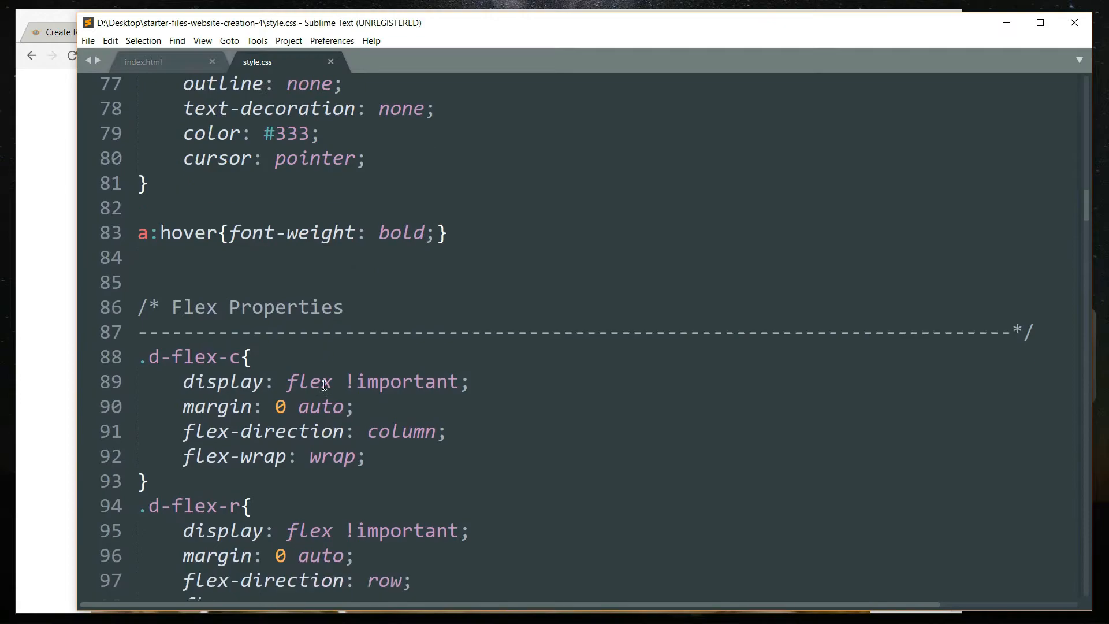
scroll("down", 3)
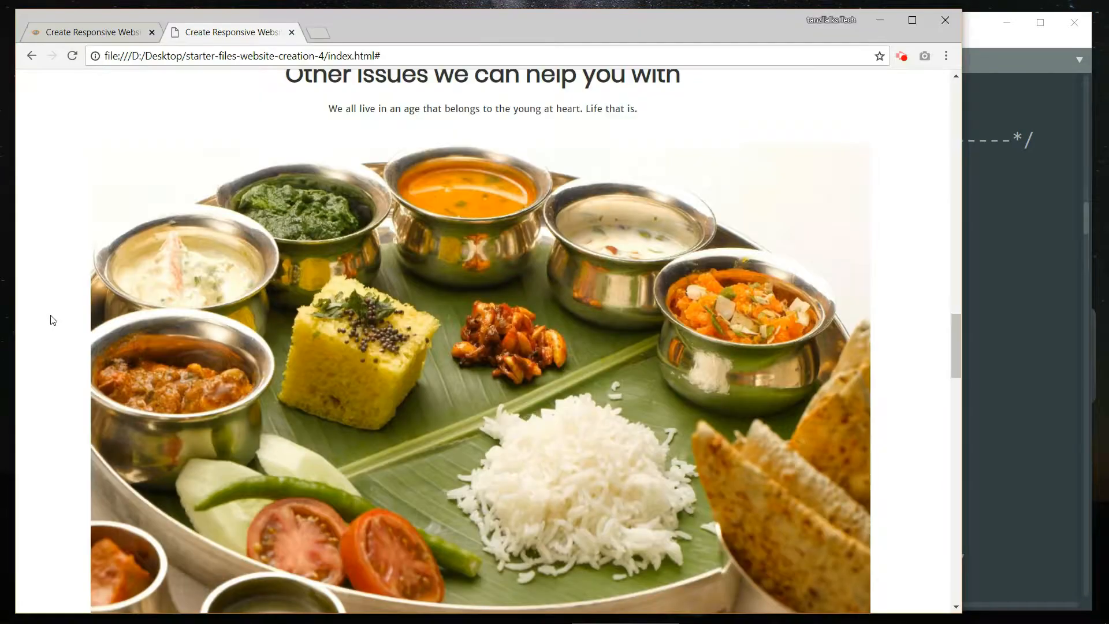
- Scroll to the Other Issues panels in Chrome and return to the page under construction
scroll("down", 3)
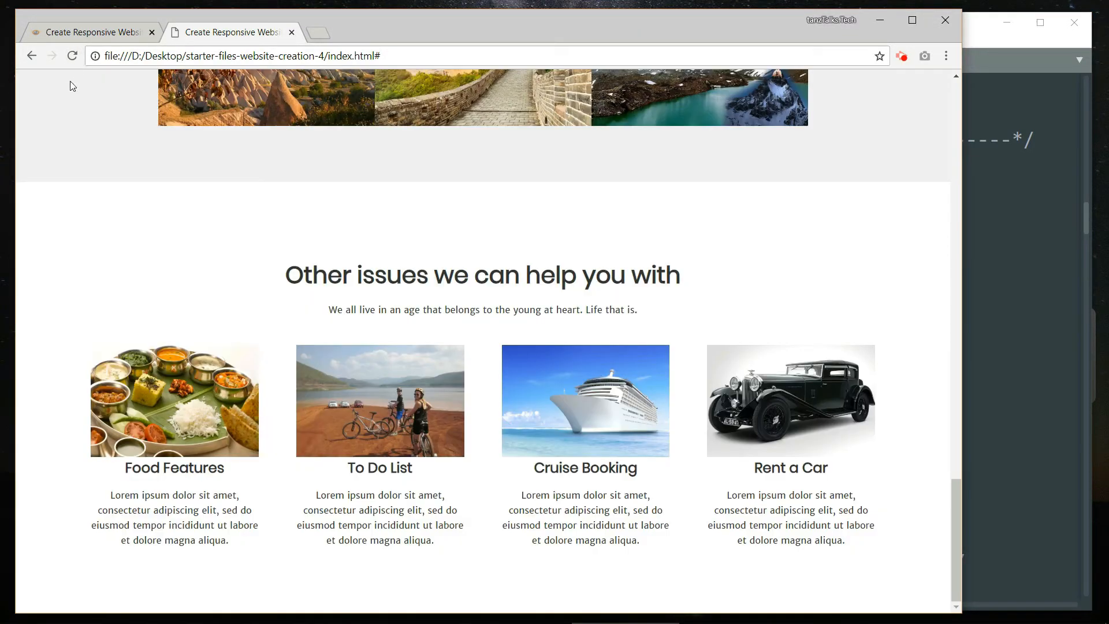
mouse_move(175, 401)
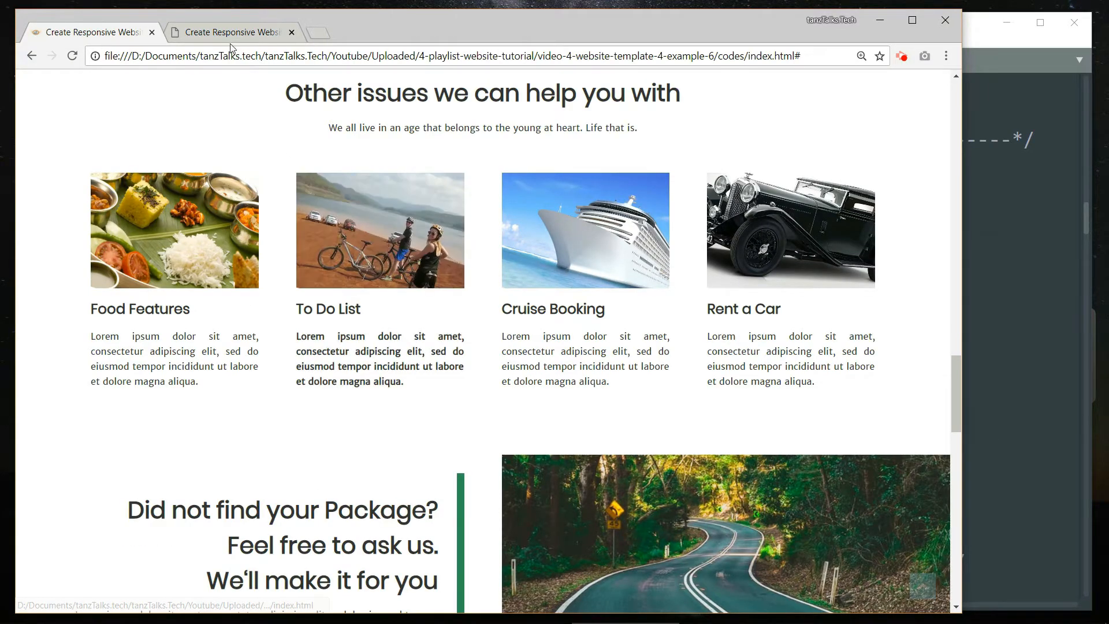
left_click(230, 32)
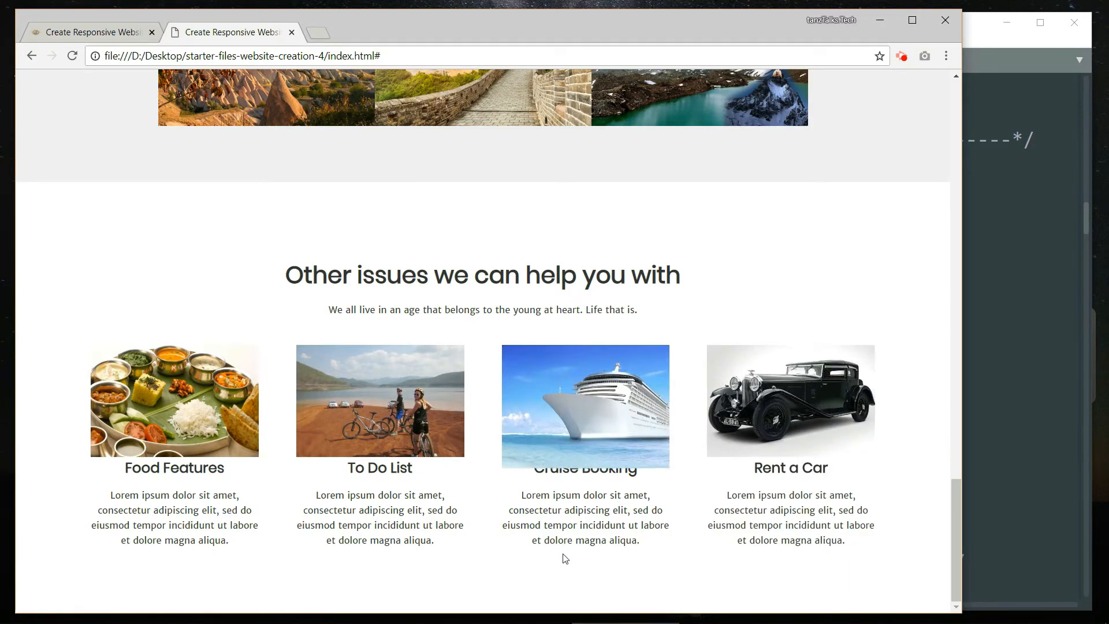
mouse_move(640, 533)
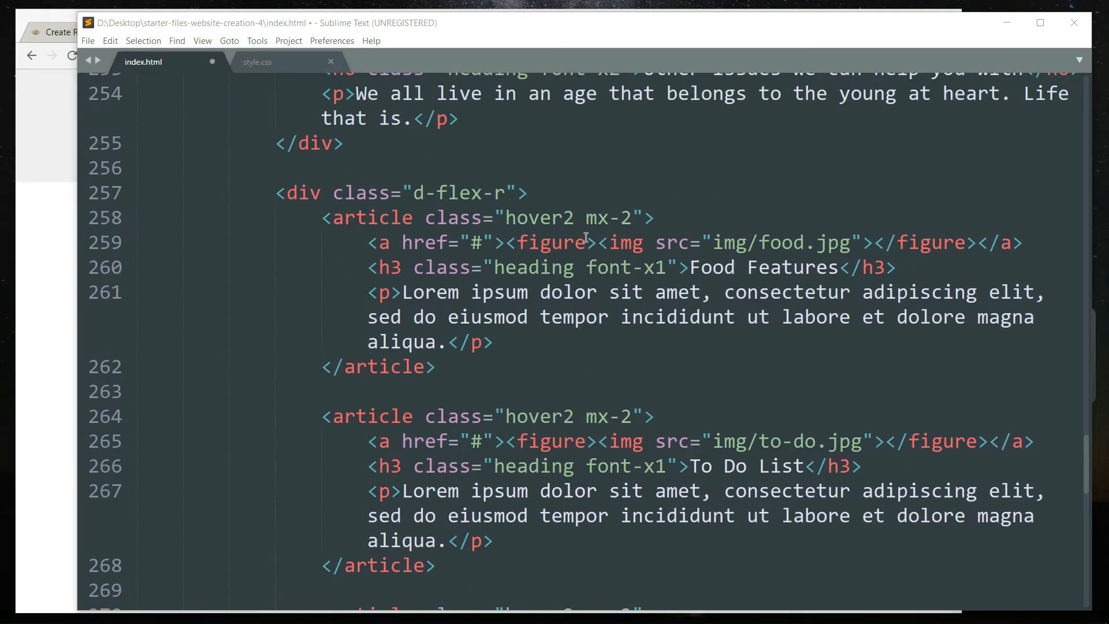
- Begin a class="my" attribute on the Food Features figure in index.html
type("class=\"\"")
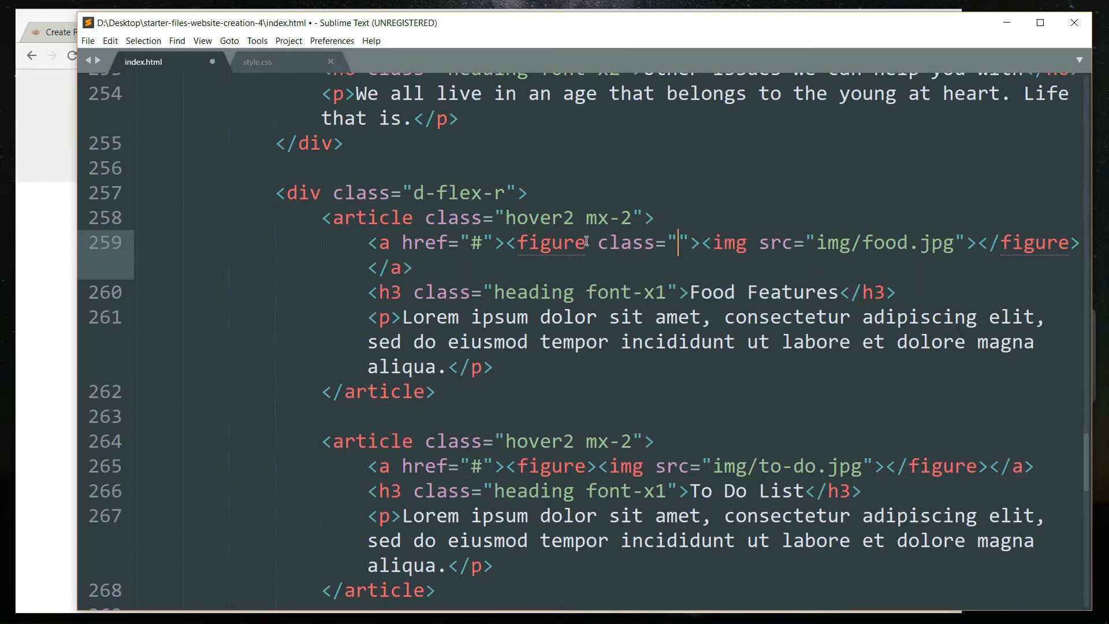
type("my")
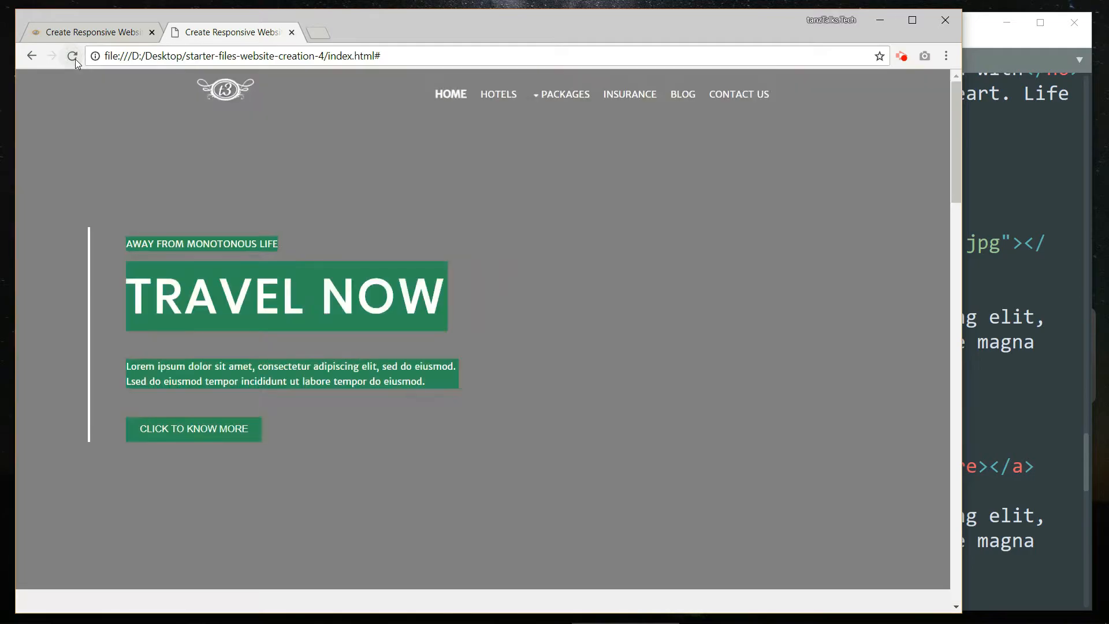
- Scroll the reloaded page in Chrome past the Travel Now header to check the edits
scroll("down", 3)
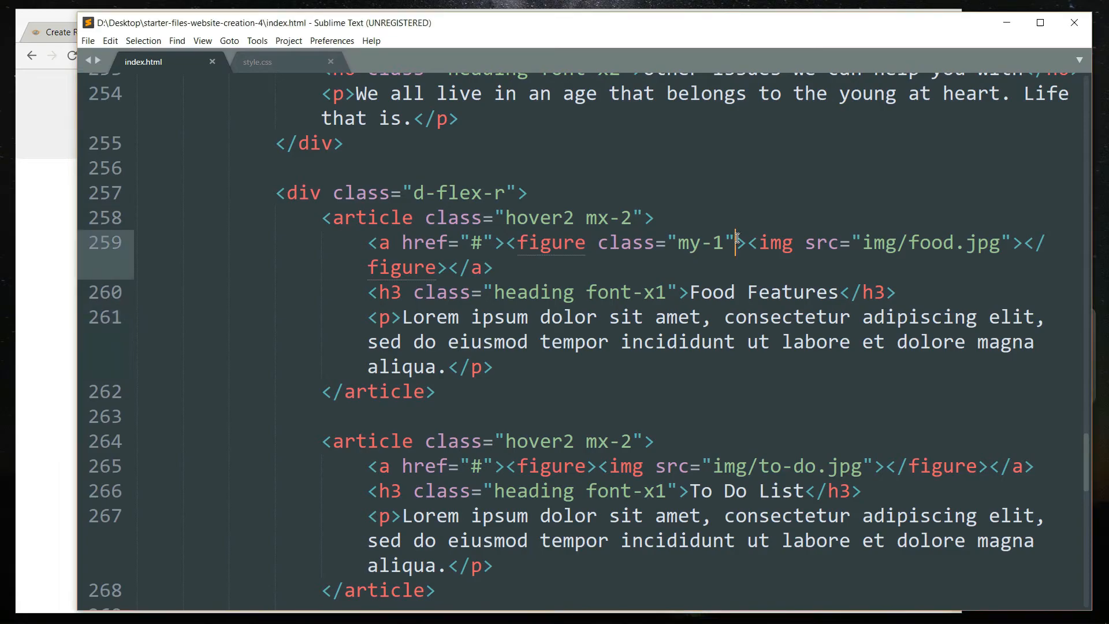
- Add class="my-1" to the Cruise Booking and Rent a Car figure tags
scroll("down", 3)
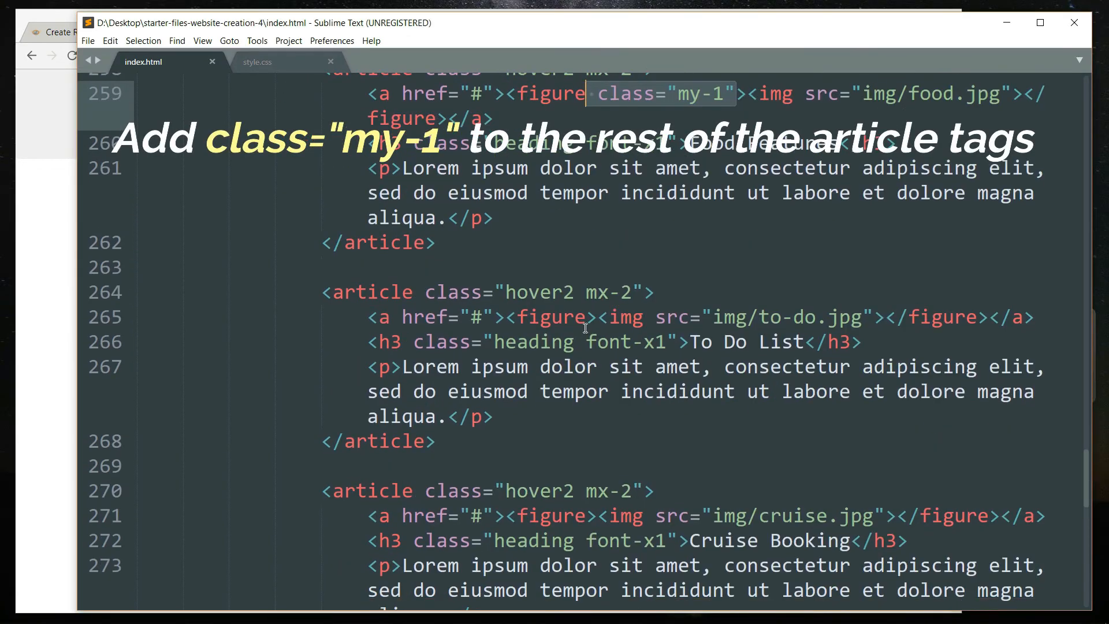
type("class=\"my-1\"")
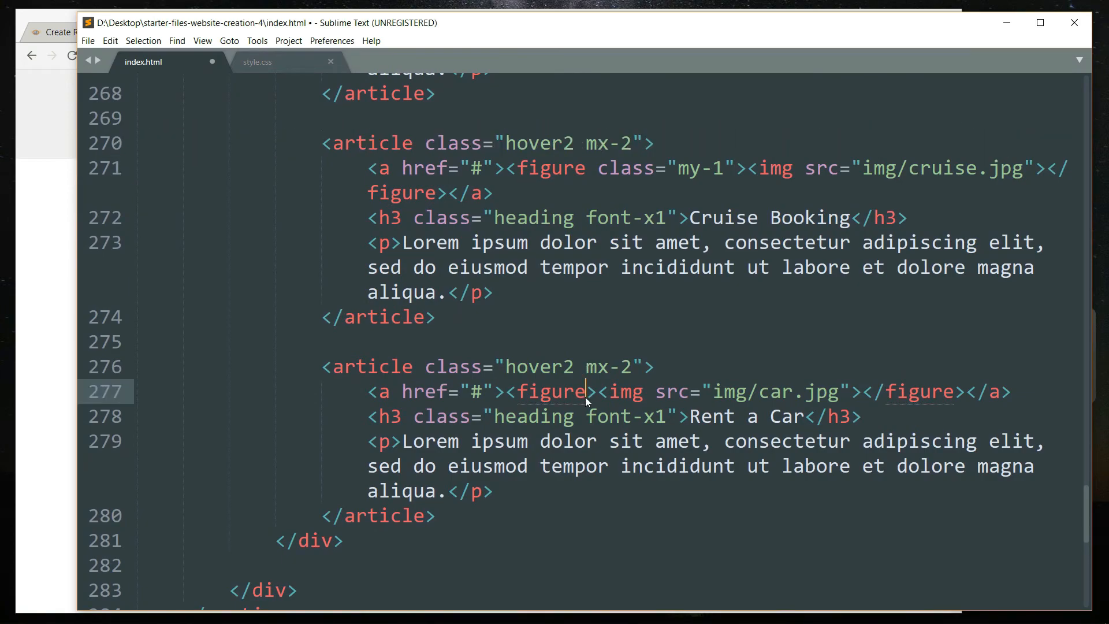
type("class=\"my-1\"")
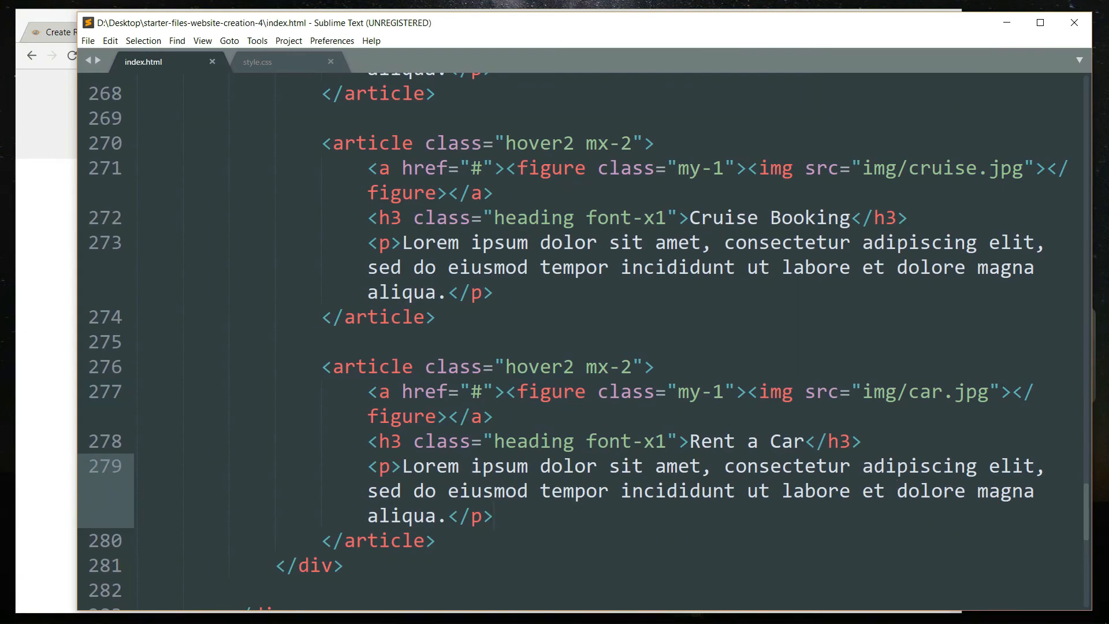
mouse_move(639, 458)
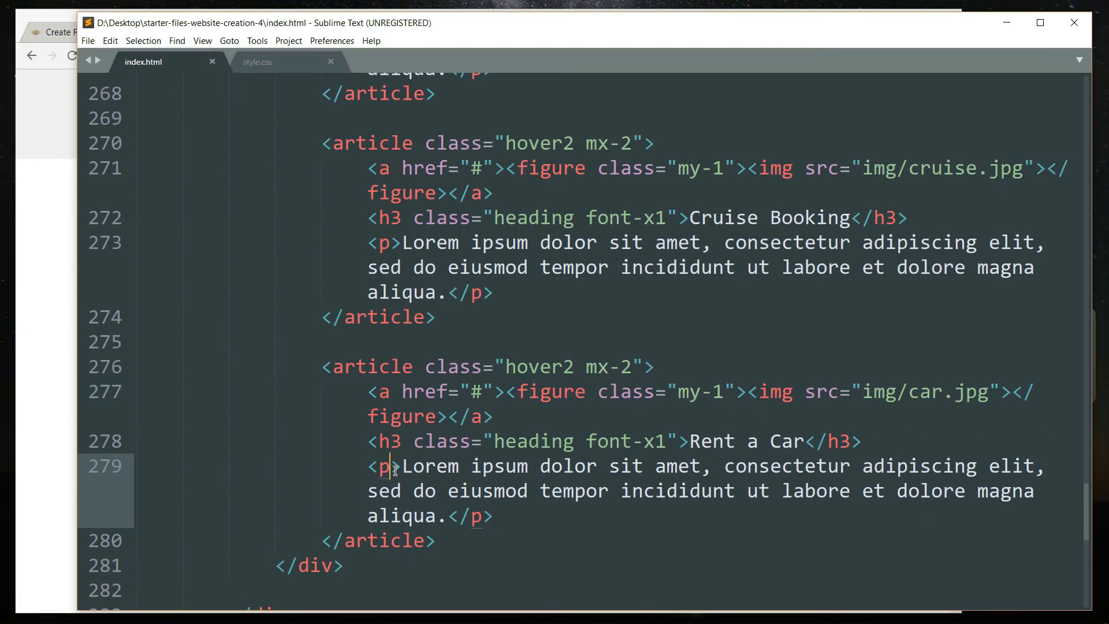
- Add class="text-justify" to the Other Issues paragraphs, including Cruise Booking and Rent a Car
type("class=\"\"")
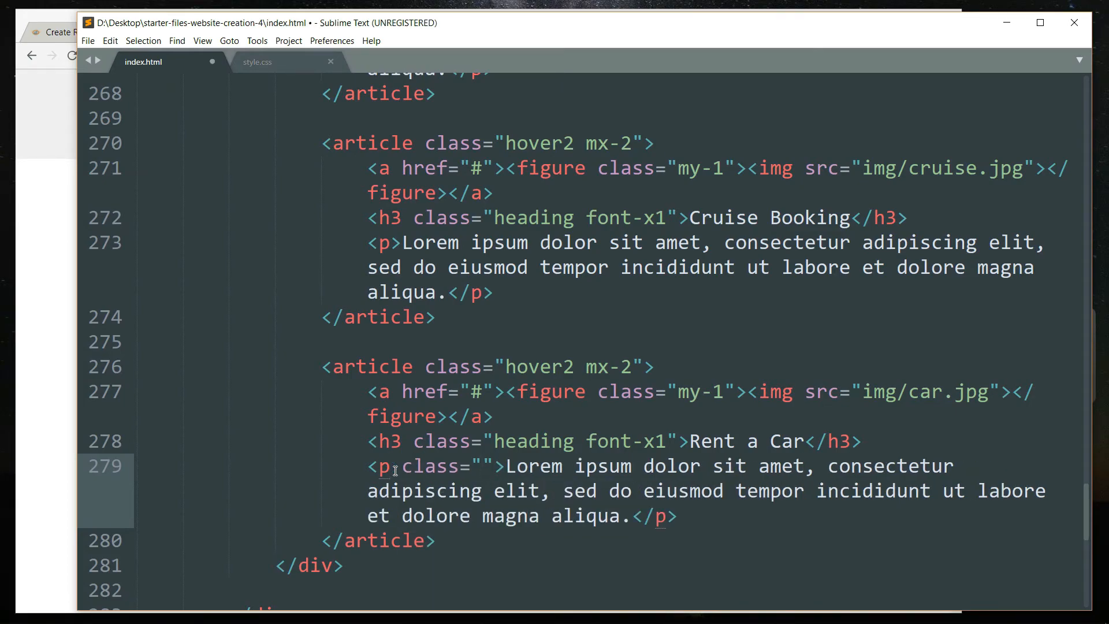
type("text-justify")
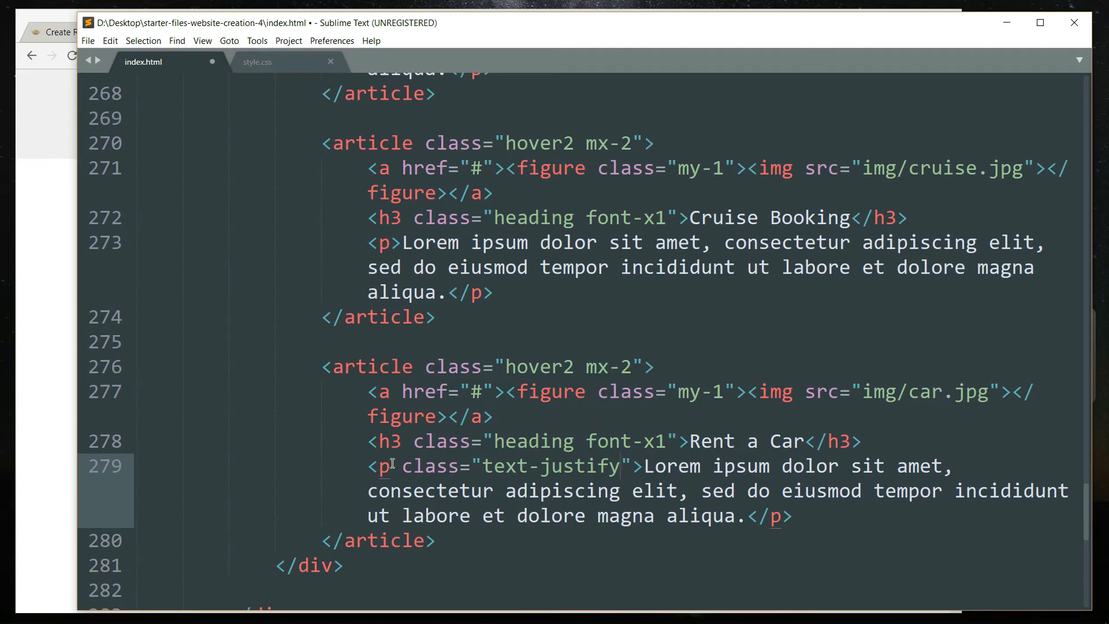
mouse_move(640, 482)
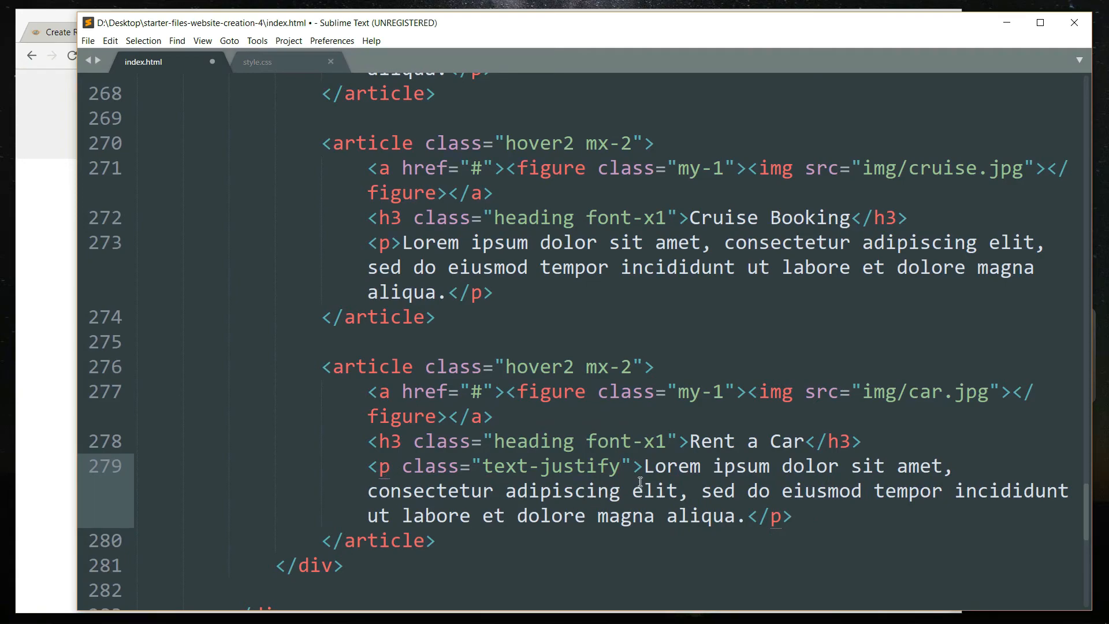
double_click(553, 466)
type(" class=\"text-justify\"")
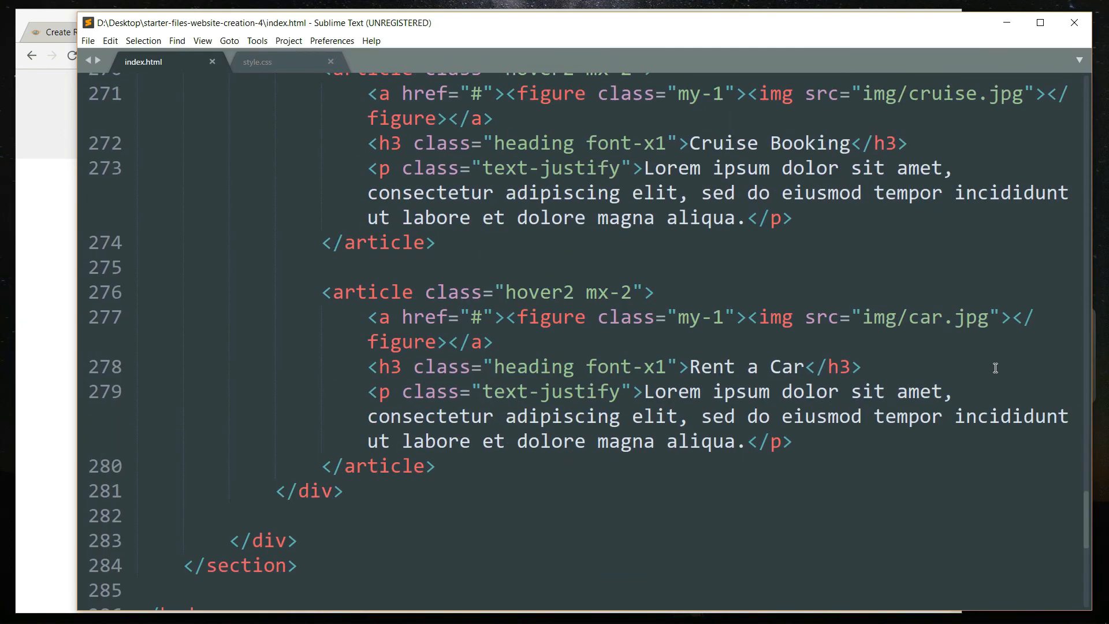
mouse_move(1005, 364)
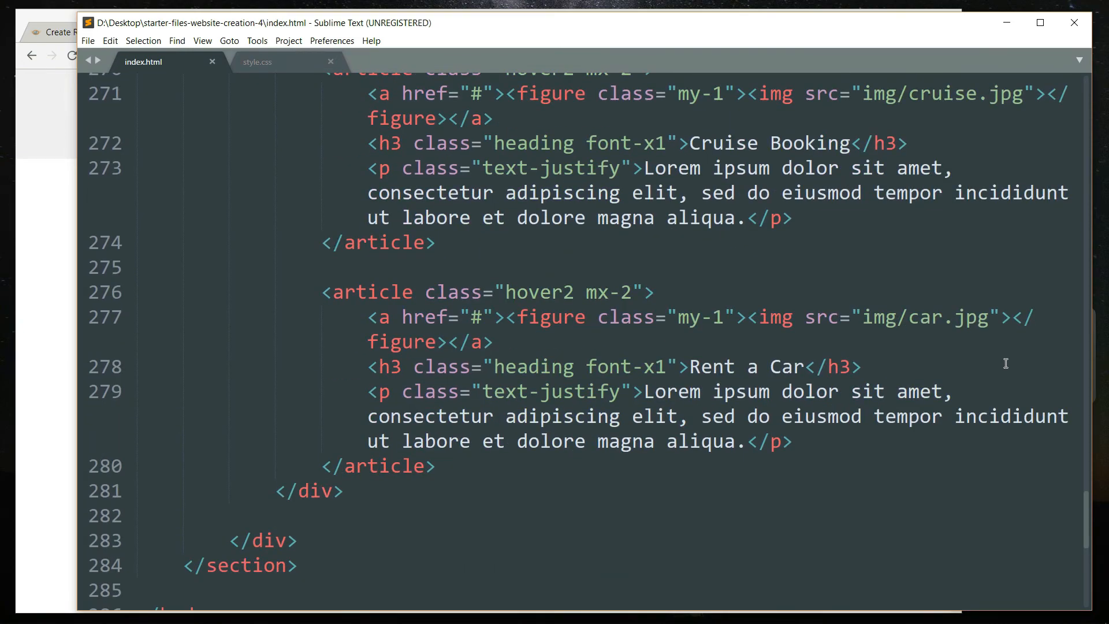